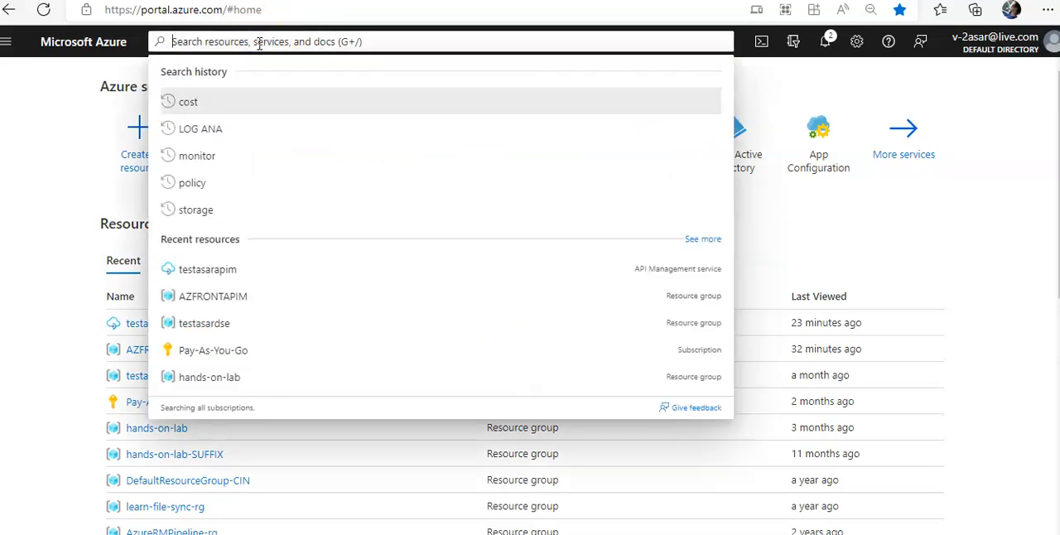
- Search 'DEFE' in the portal and open Microsoft Defender for Cloud from Services
{"action": "type", "text": "DEFE"}
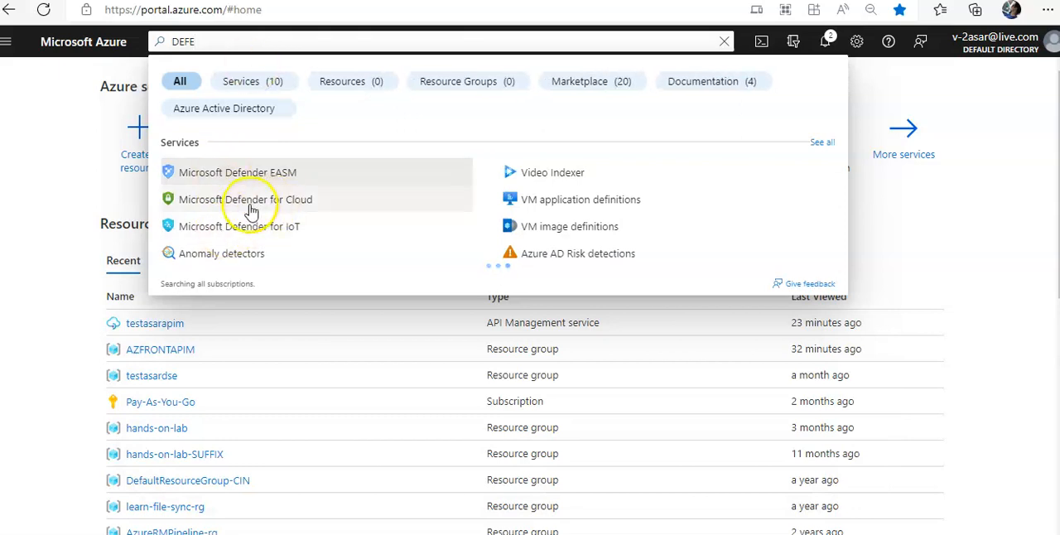
{"action": "left_click", "coordinate": [244, 199]}
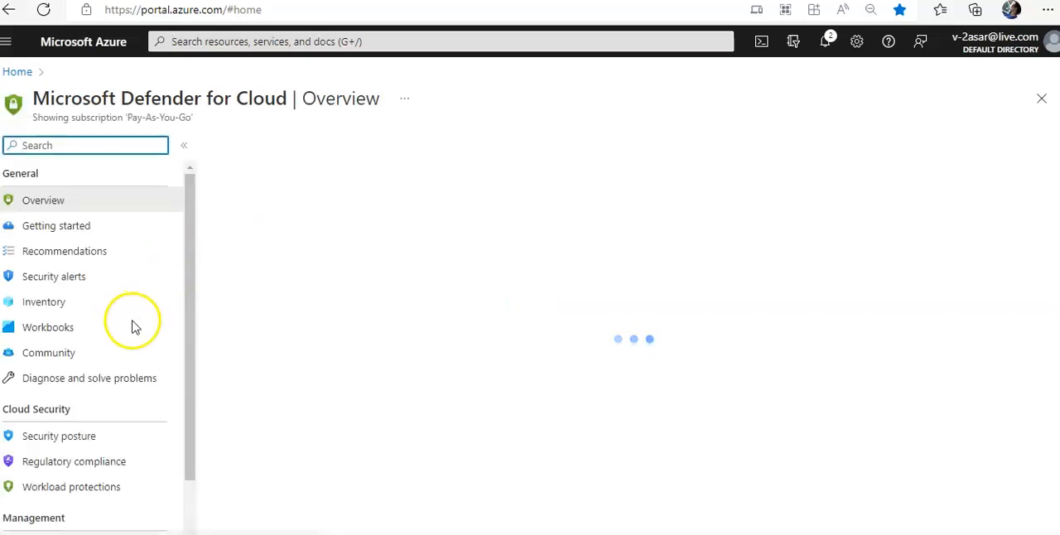
- In Environment settings, expand Tenant Root Group and open the Pay-As-You-Go subscription
{"action": "scroll", "scroll_direction": "down", "scroll_amount": 3}
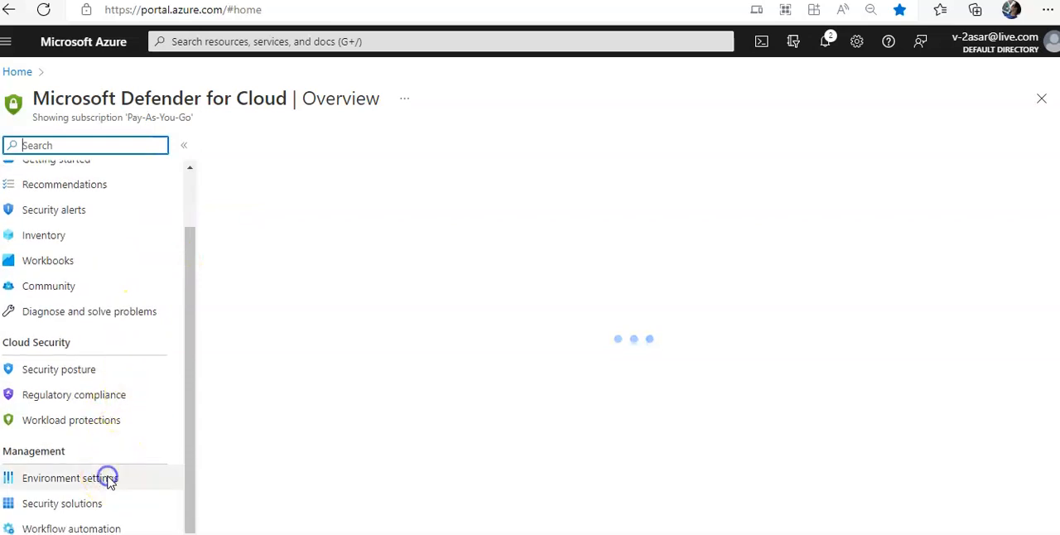
{"action": "left_click", "coordinate": [91, 476]}
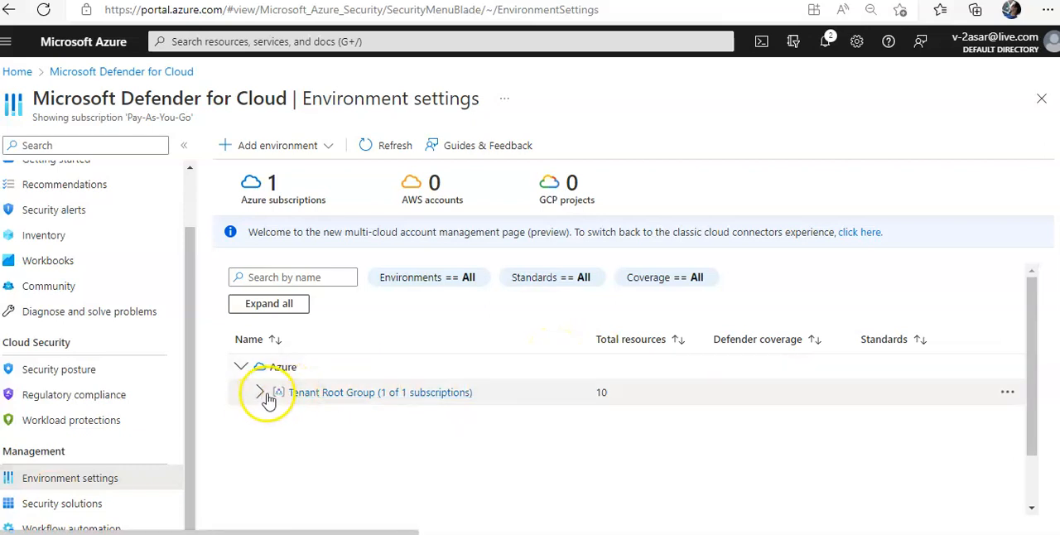
{"action": "left_click", "coordinate": [261, 392]}
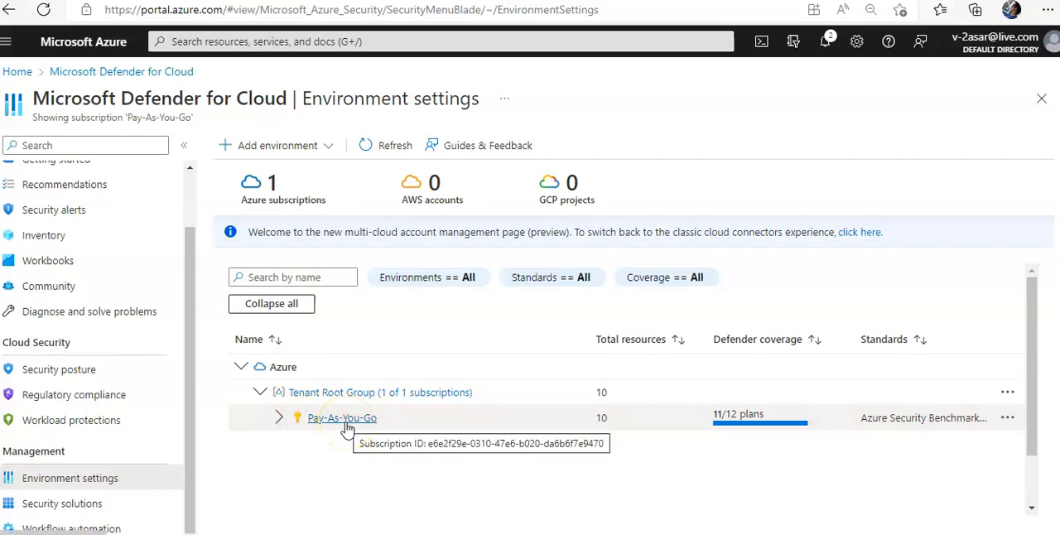
{"action": "left_click", "coordinate": [342, 417]}
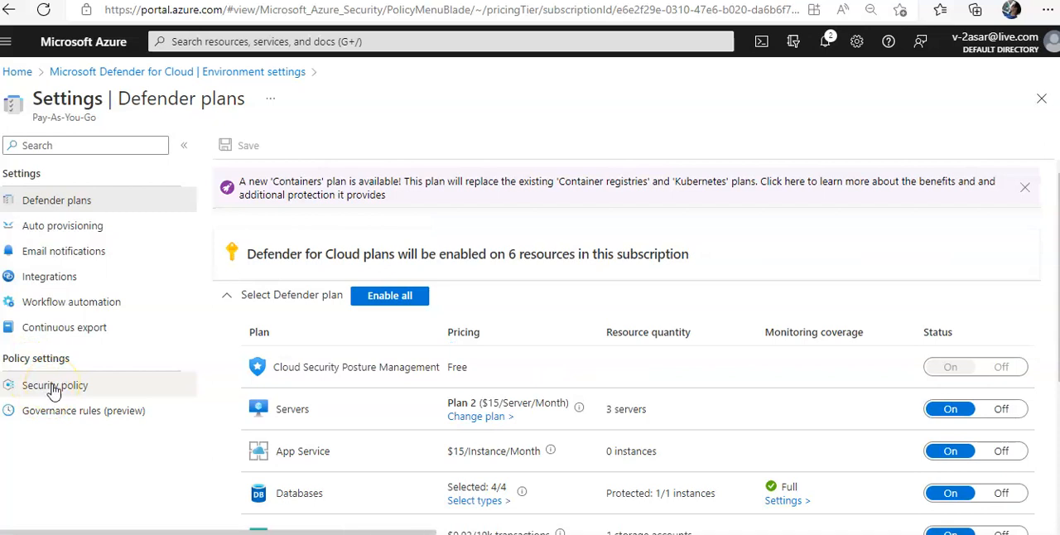
- Open Security policy for Pay-As-You-Go and review the ASC Default initiative row with 189 policies
{"action": "left_click", "coordinate": [54, 385]}
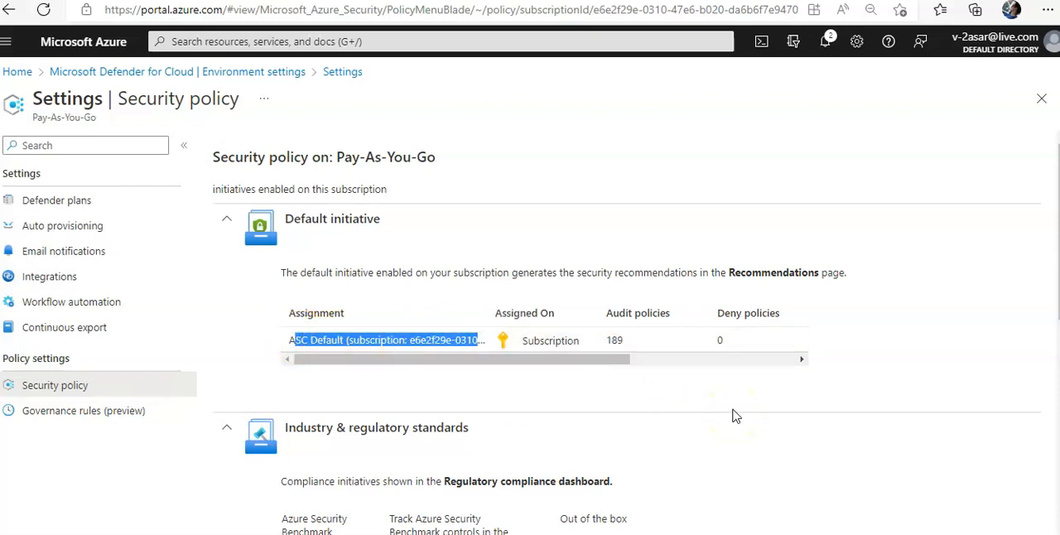
{"action": "mouse_move", "coordinate": [572, 353]}
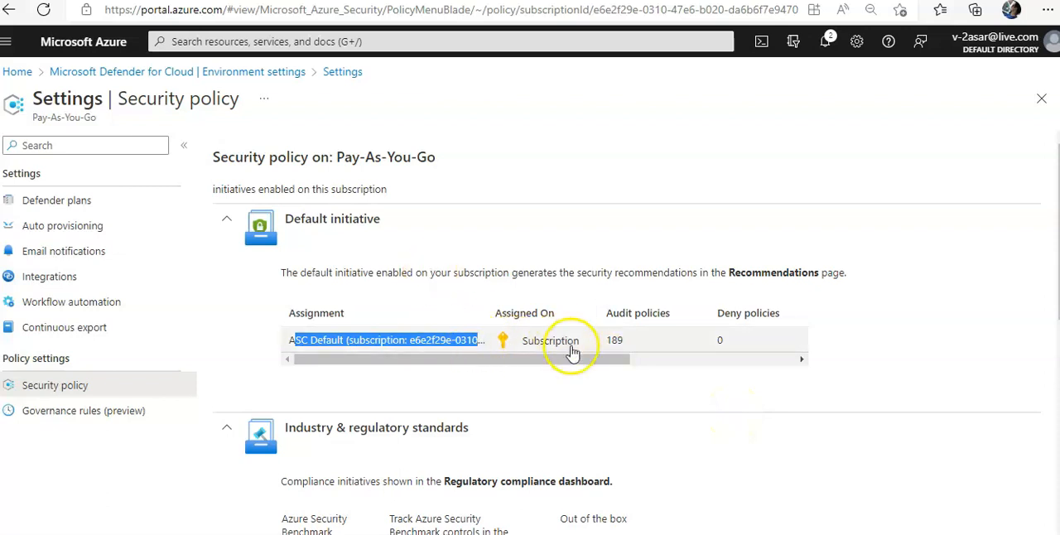
{"action": "mouse_move", "coordinate": [552, 341]}
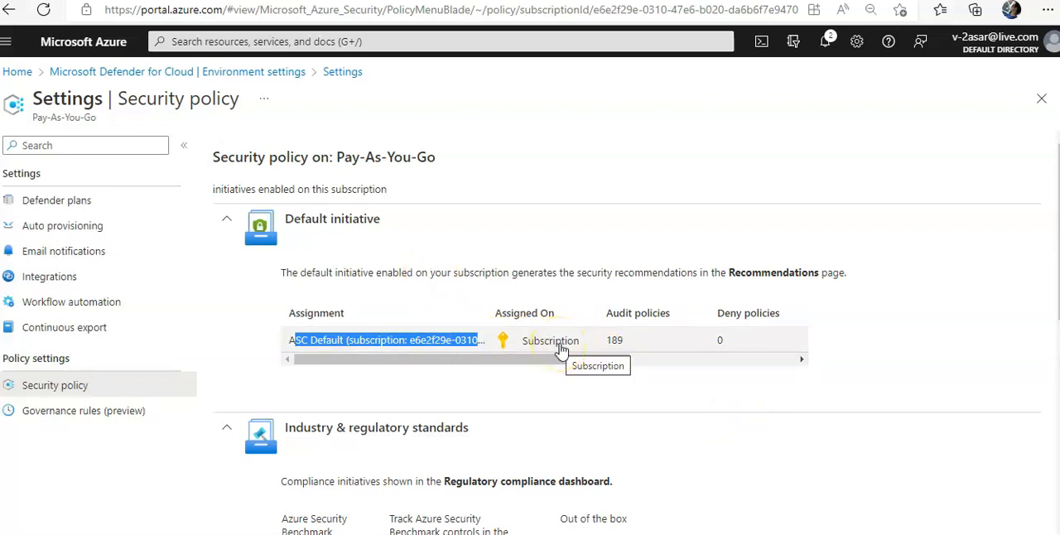
{"action": "left_click", "coordinate": [607, 340]}
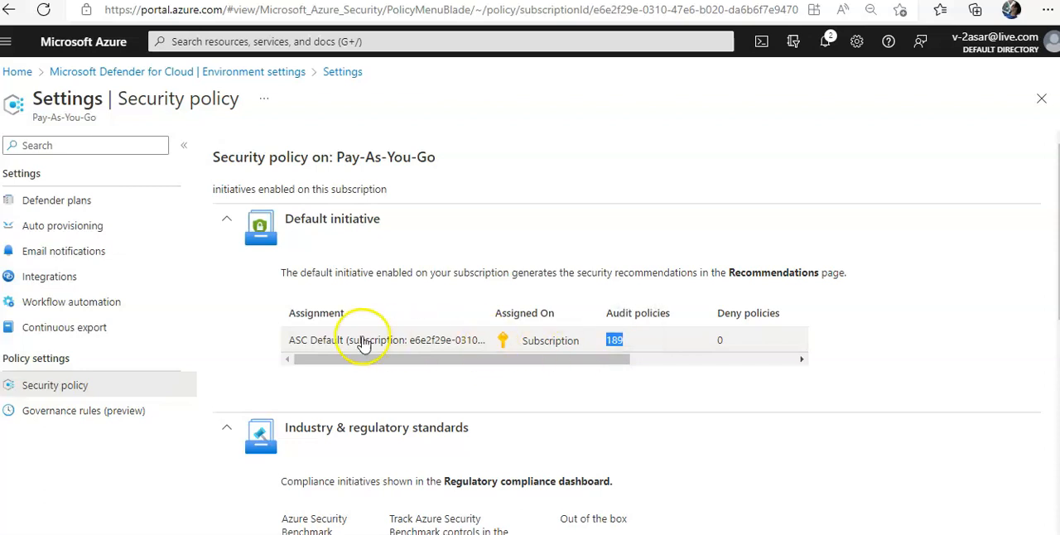
- Open the ASC Default assignment link to reach Edit Initiative Assignment on the Basics tab
{"action": "left_click", "coordinate": [360, 340]}
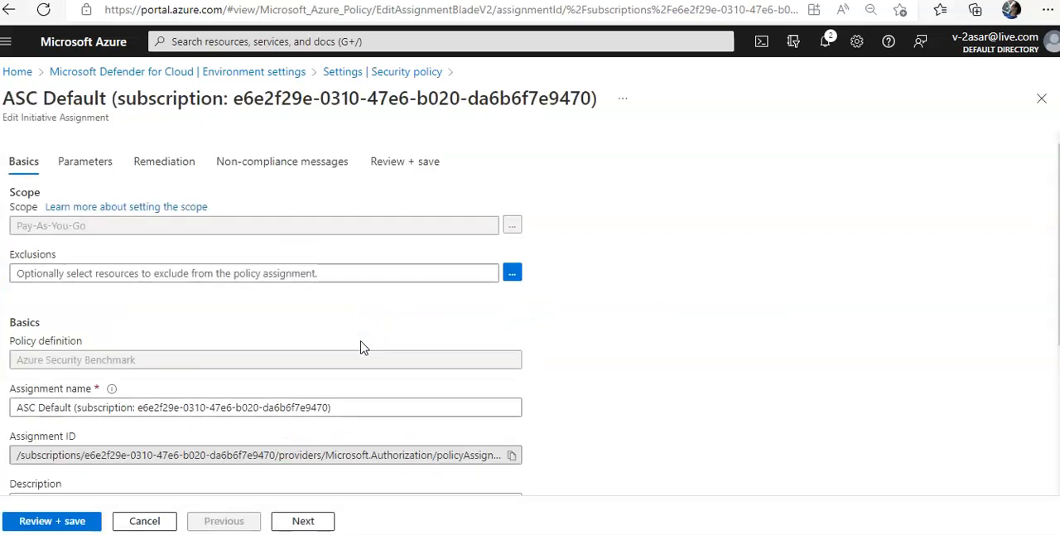
{"action": "mouse_move", "coordinate": [814, 277]}
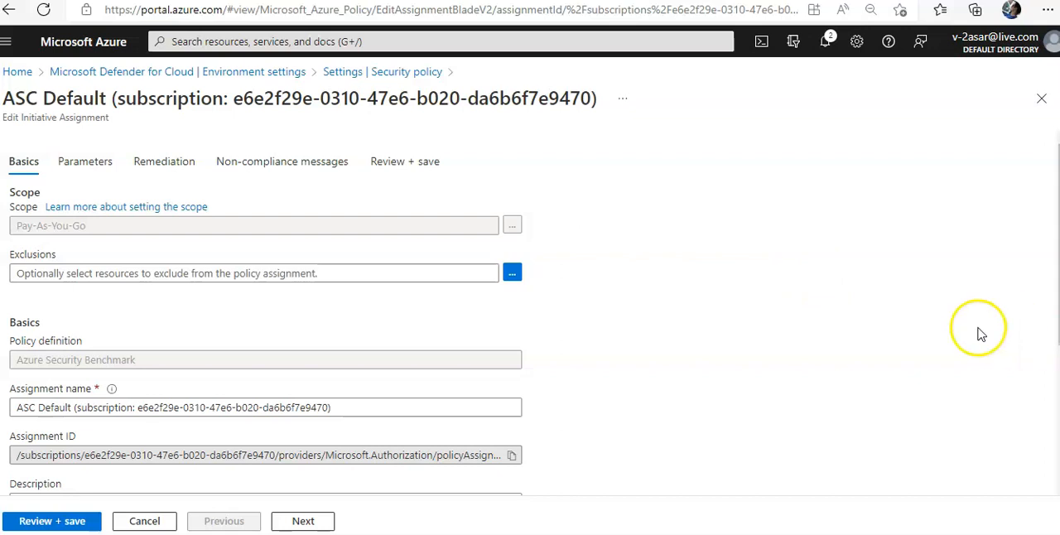
{"action": "mouse_move", "coordinate": [140, 208]}
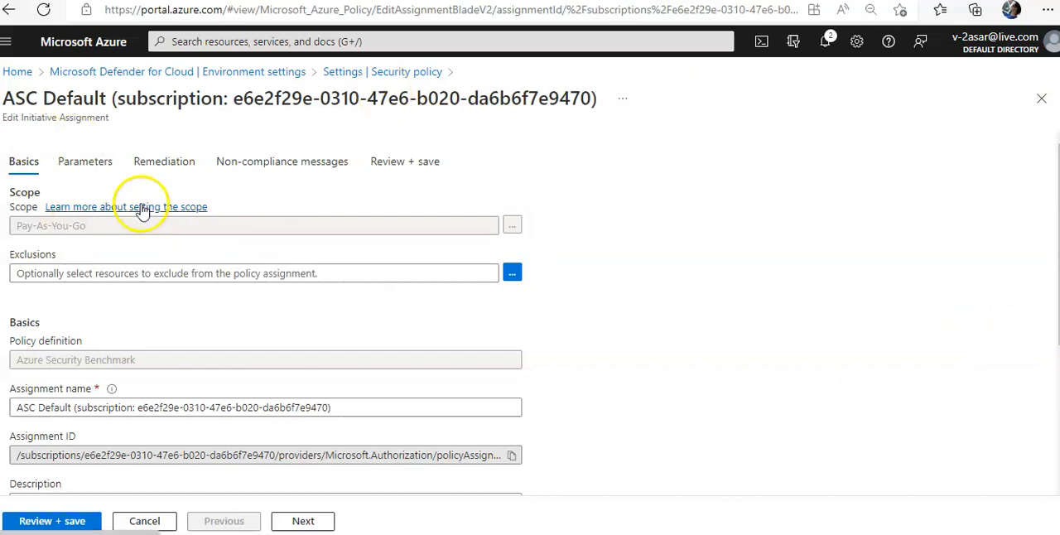
{"action": "mouse_move", "coordinate": [95, 168]}
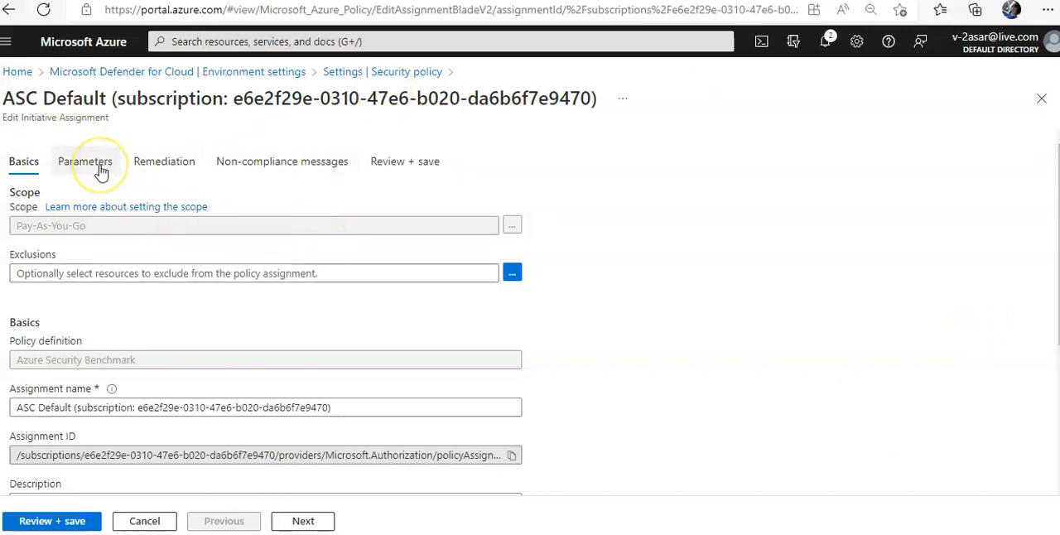
{"action": "left_click", "coordinate": [87, 161]}
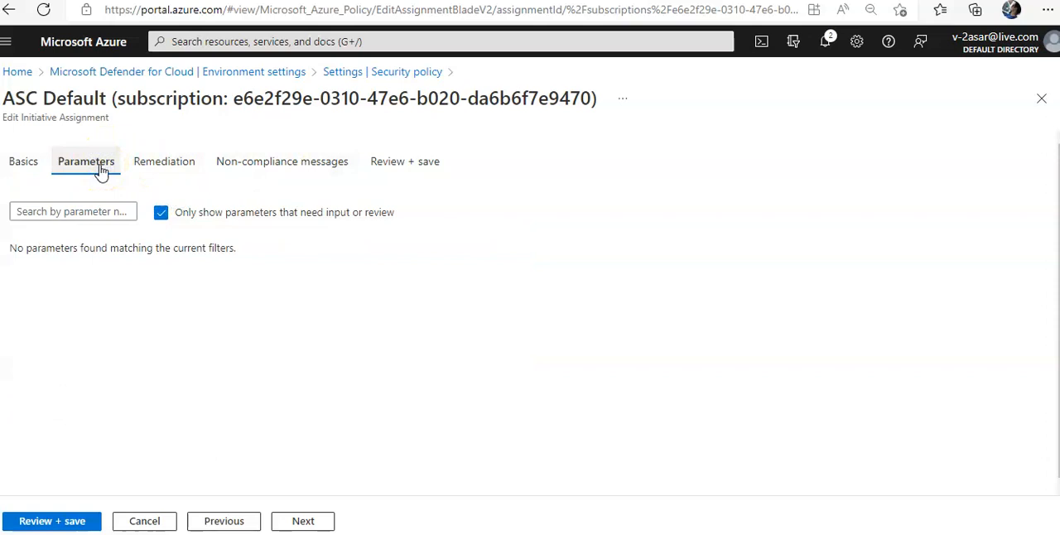
{"action": "mouse_move", "coordinate": [156, 226]}
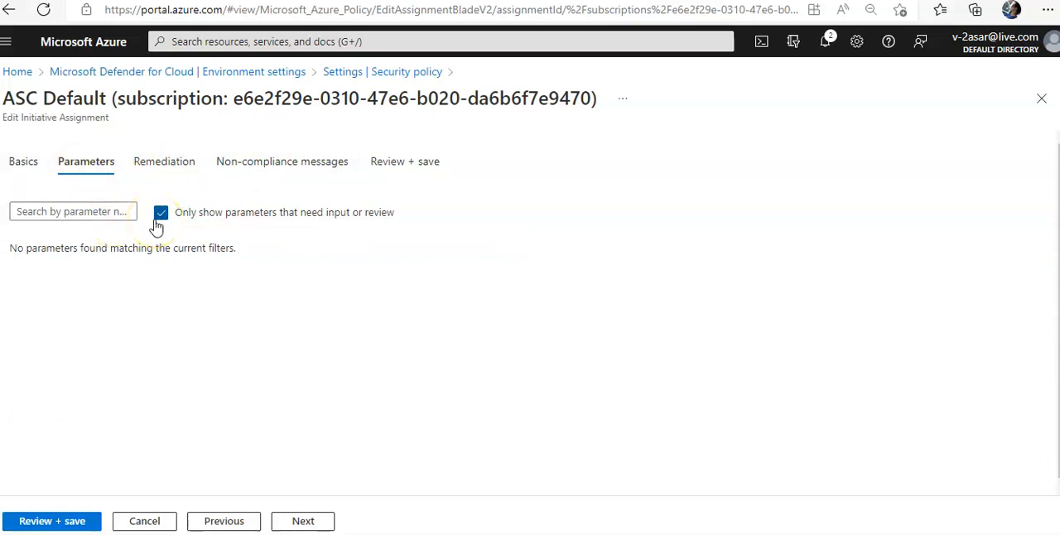
{"action": "left_click", "coordinate": [160, 212]}
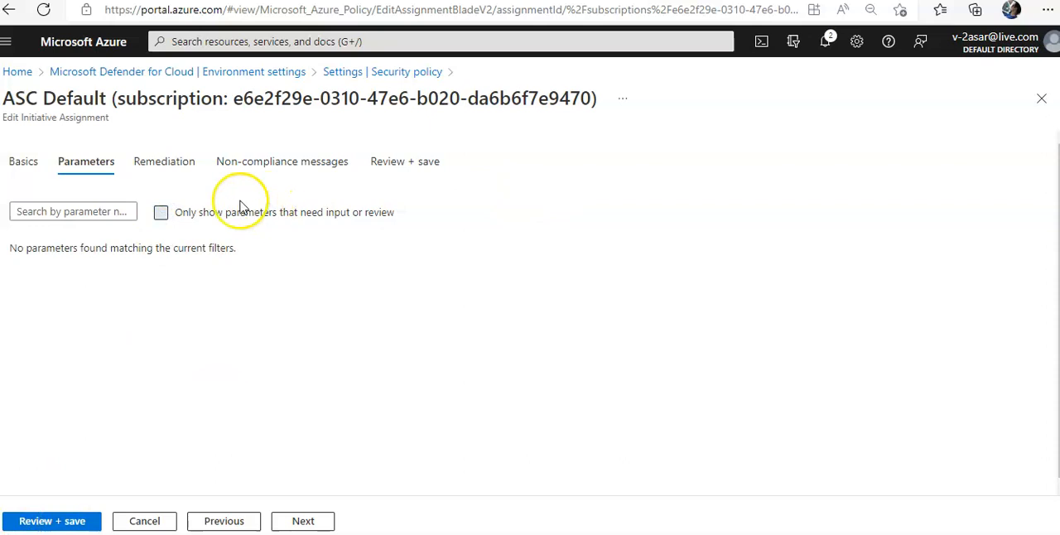
{"action": "mouse_move", "coordinate": [274, 490]}
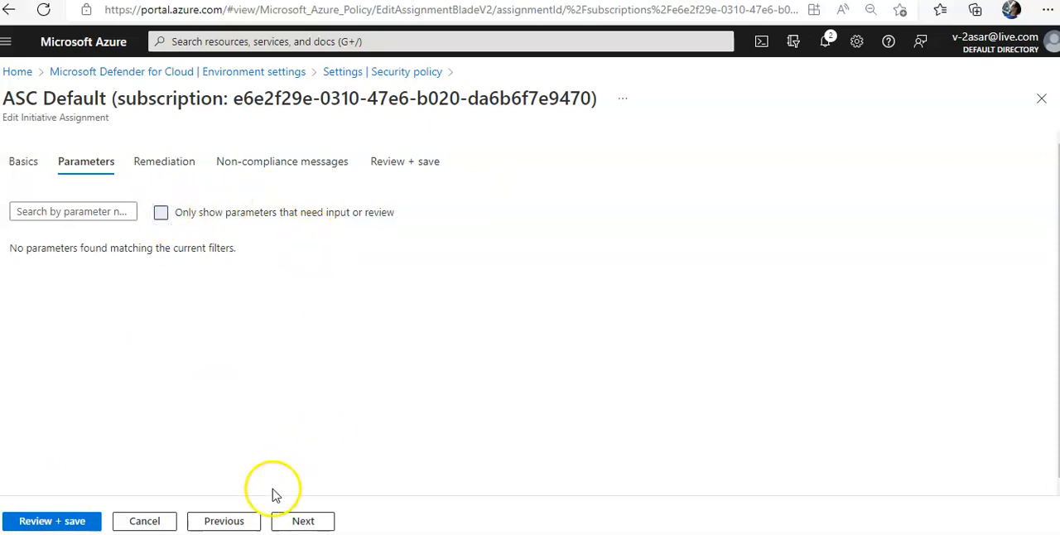
{"action": "mouse_move", "coordinate": [412, 288]}
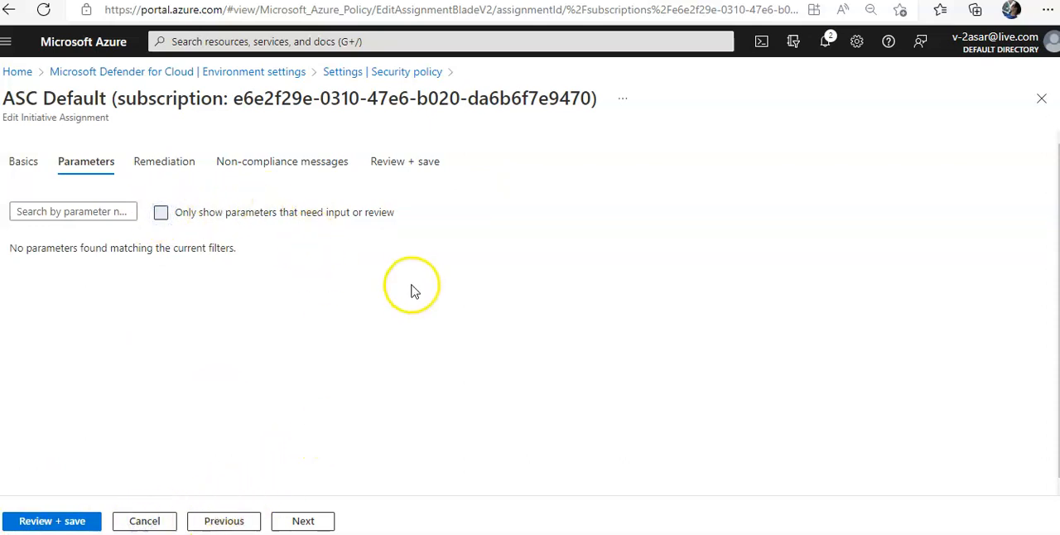
{"action": "left_click", "coordinate": [161, 212]}
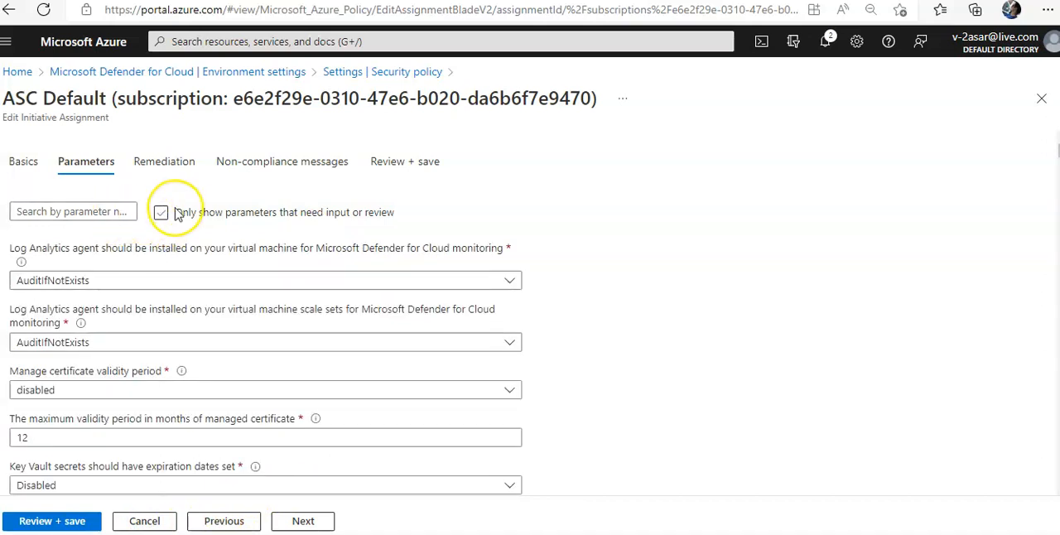
{"action": "mouse_move", "coordinate": [176, 215]}
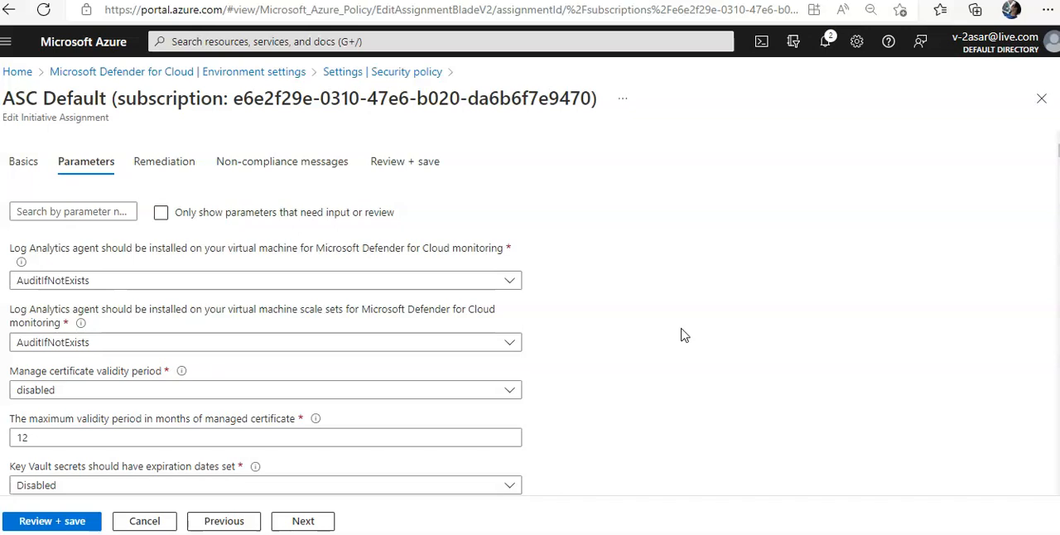
{"action": "scroll", "scroll_direction": "down", "scroll_amount": 3}
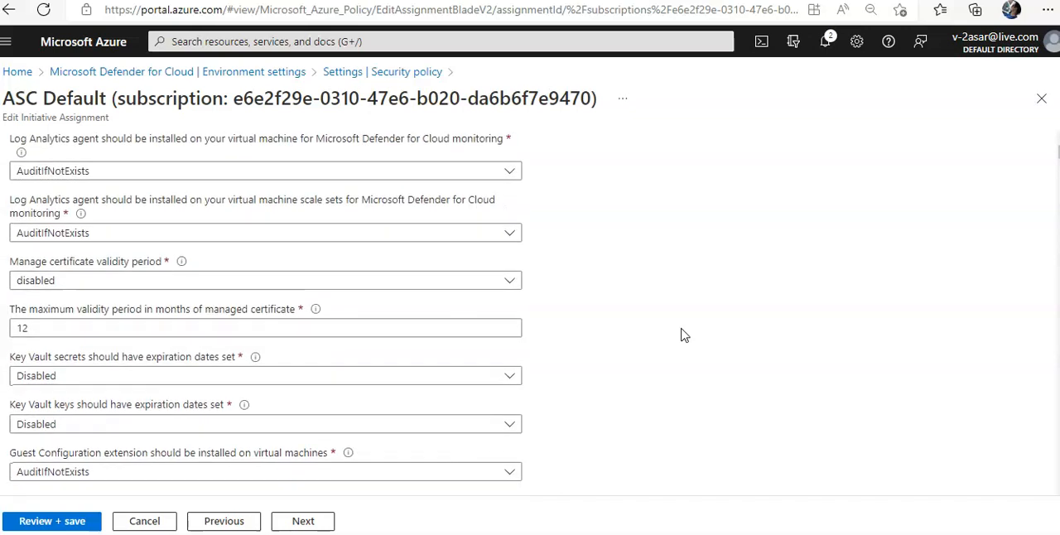
{"action": "scroll", "scroll_direction": "down", "scroll_amount": 3}
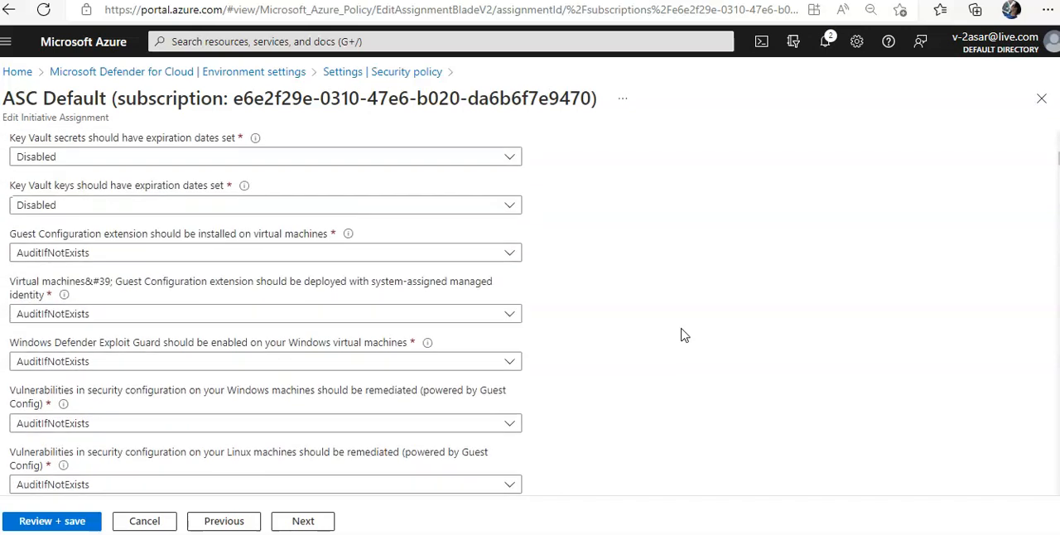
{"action": "scroll", "scroll_direction": "down", "scroll_amount": 3}
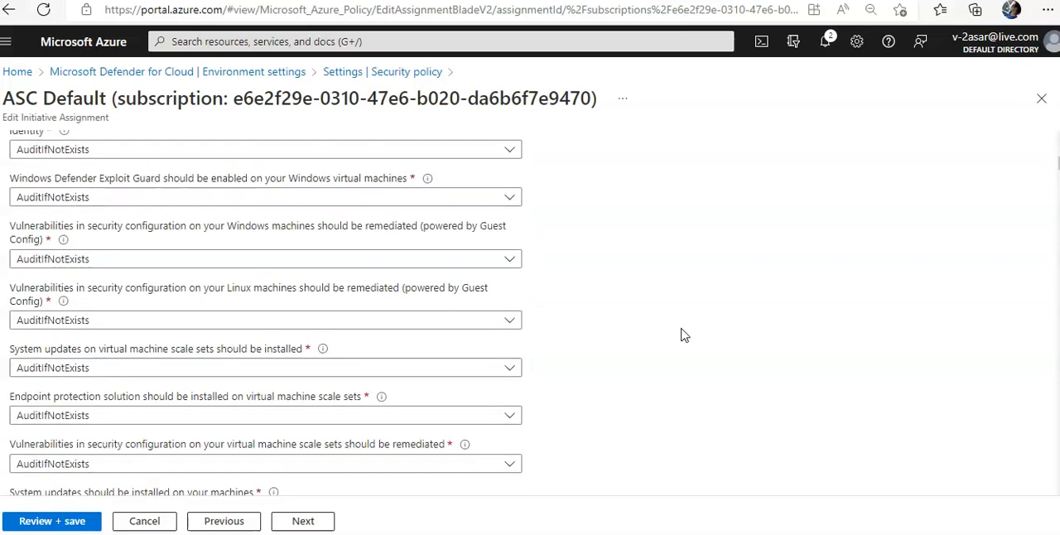
{"action": "scroll", "scroll_direction": "down", "scroll_amount": 3}
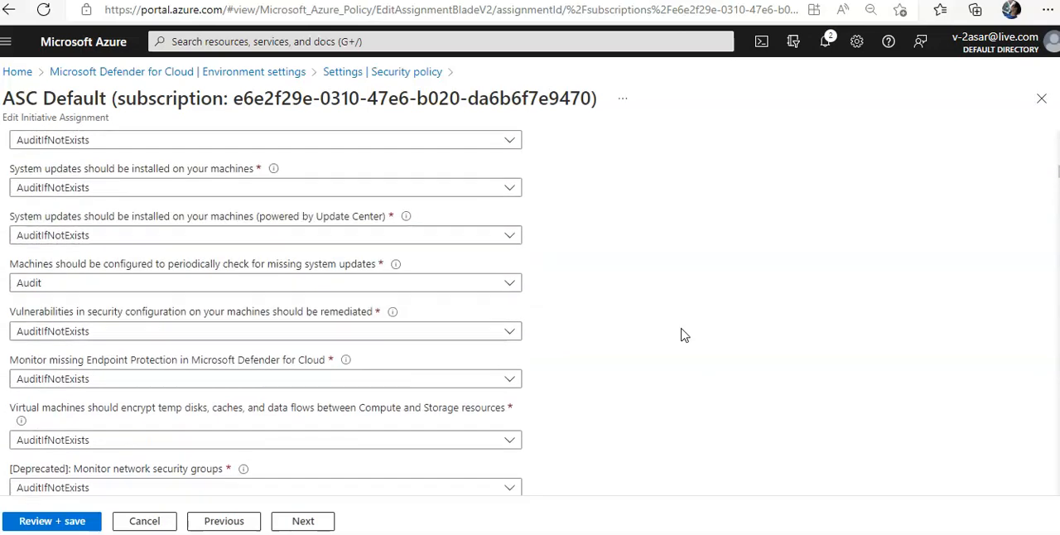
{"action": "scroll", "scroll_direction": "down", "scroll_amount": 3}
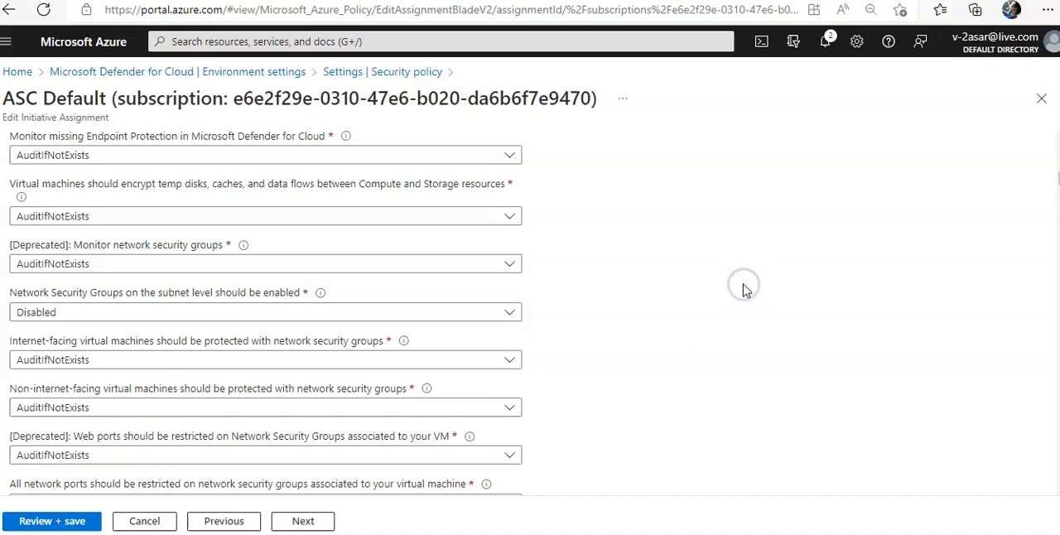
{"action": "mouse_move", "coordinate": [745, 290]}
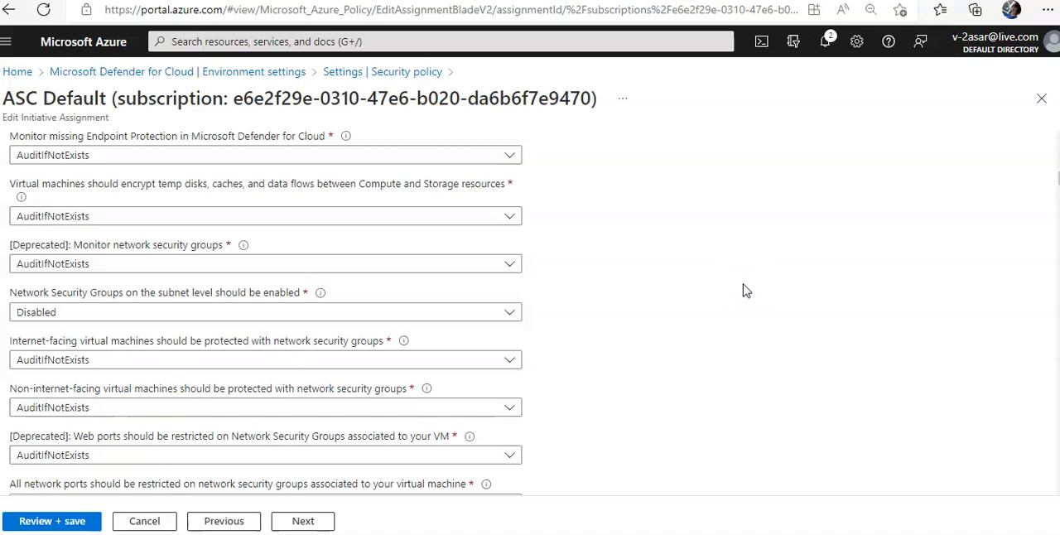
- Find 'network secu' on the page and set subnet-level Network Security Groups to AuditIfNotExists
{"action": "key", "text": "ctrl+f"}
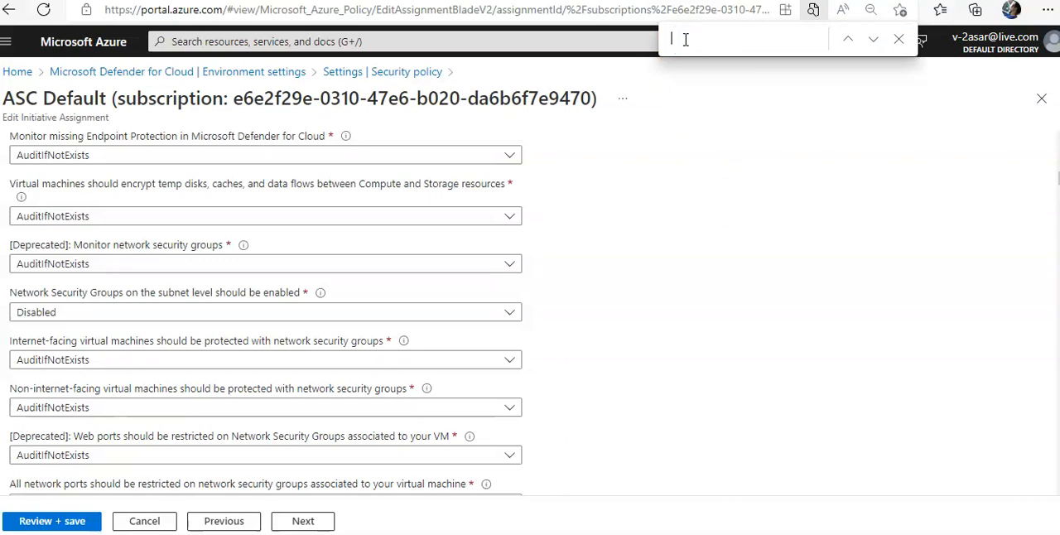
{"action": "type", "text": "NETWORK SE"}
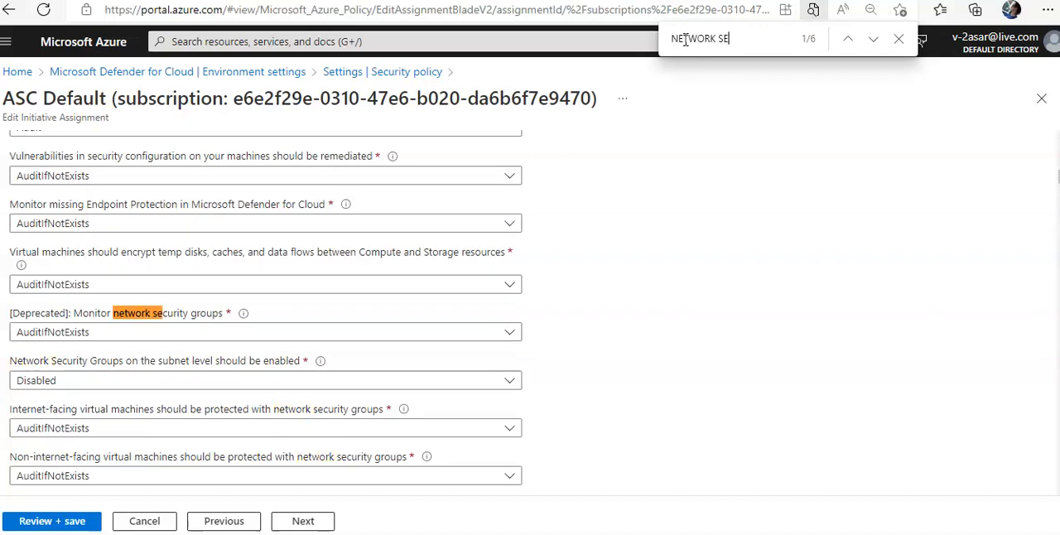
{"action": "type", "text": "CU"}
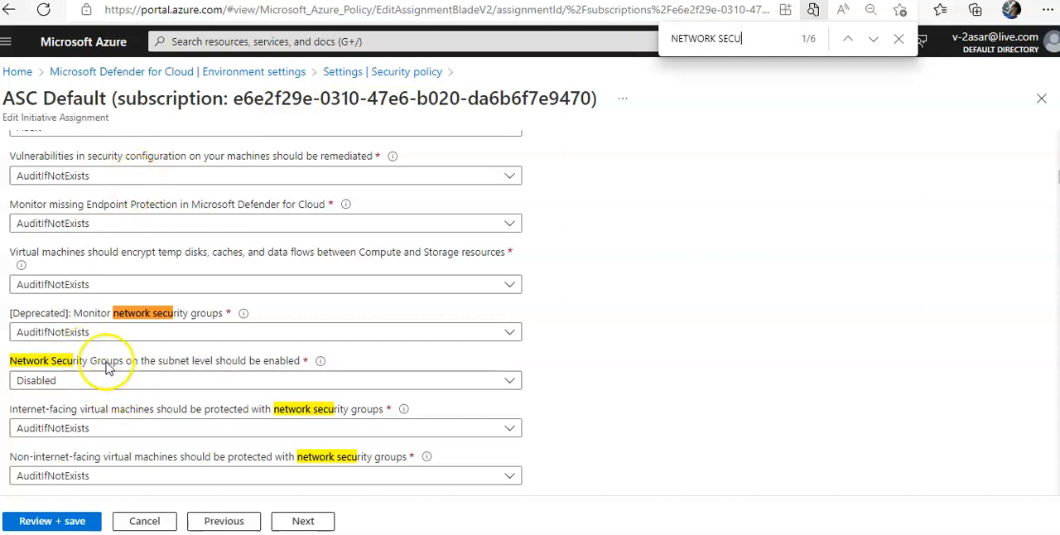
{"action": "mouse_move", "coordinate": [182, 367]}
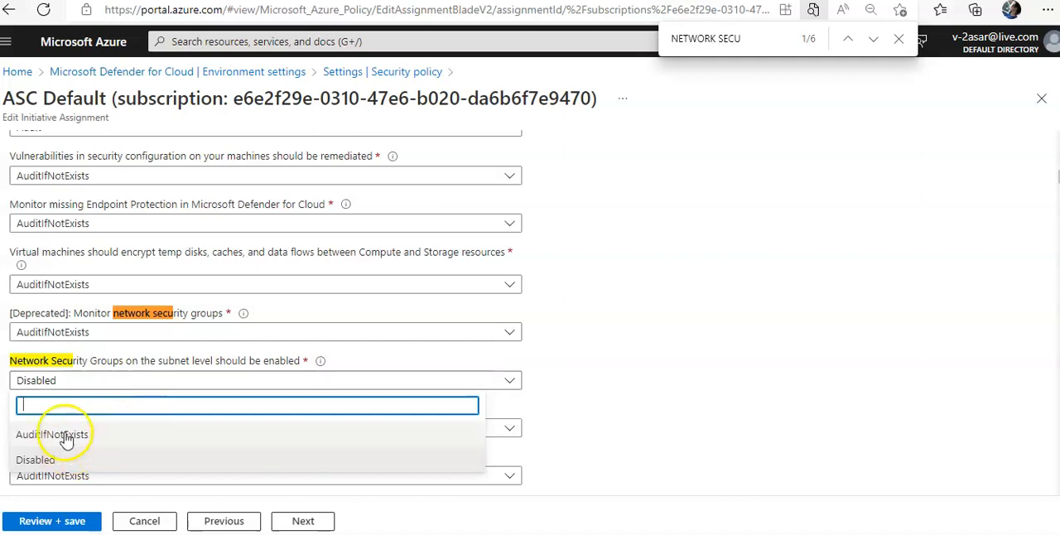
{"action": "left_click", "coordinate": [46, 432]}
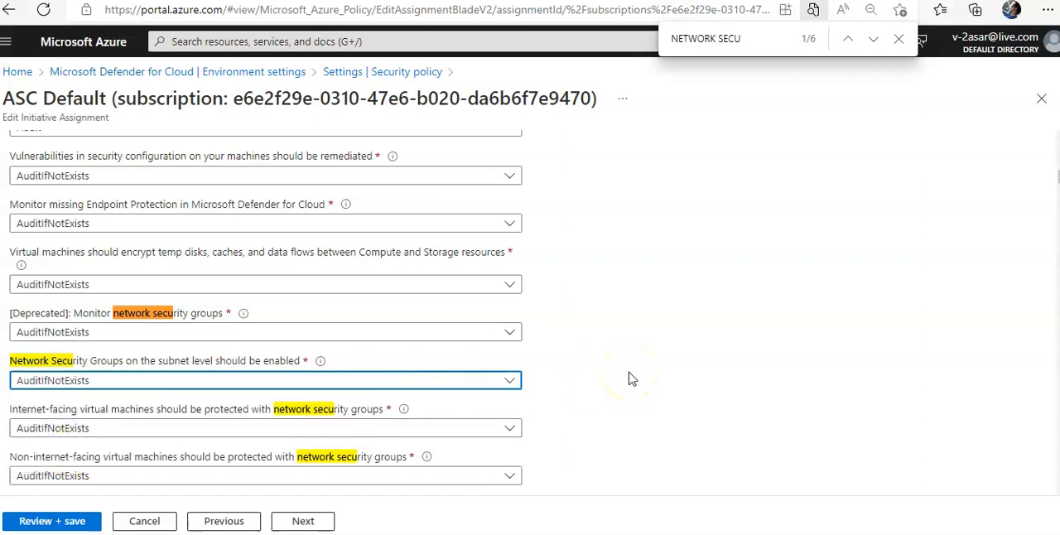
- Review the changed ASC Default assignment and save it
{"action": "scroll", "scroll_direction": "down", "scroll_amount": 3}
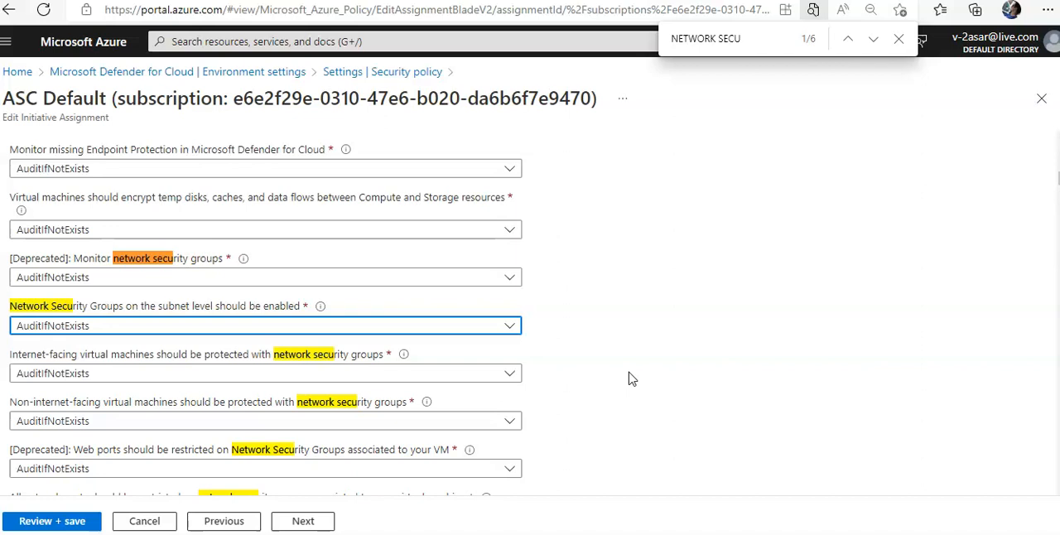
{"action": "scroll", "scroll_direction": "down", "scroll_amount": 3}
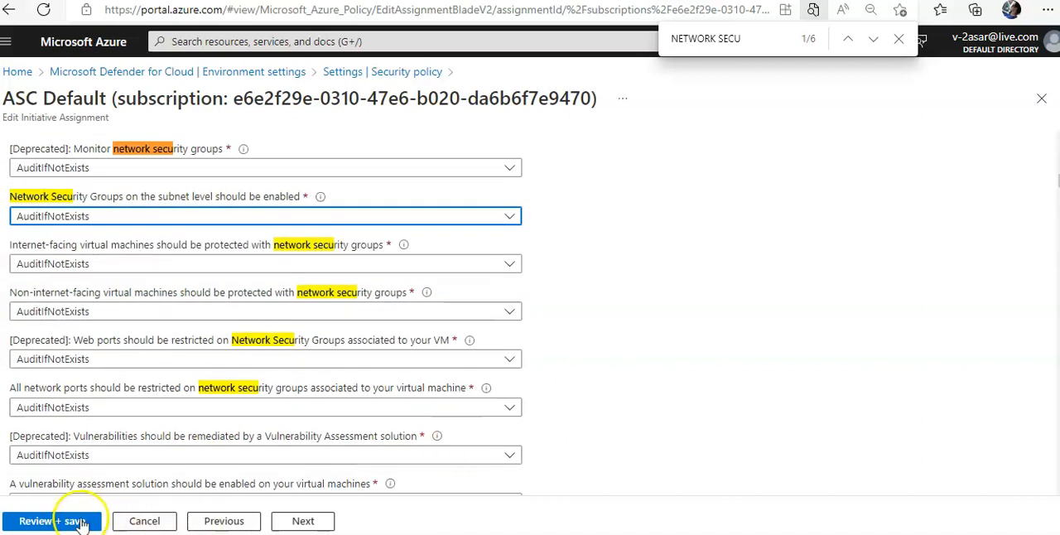
{"action": "left_click", "coordinate": [49, 521]}
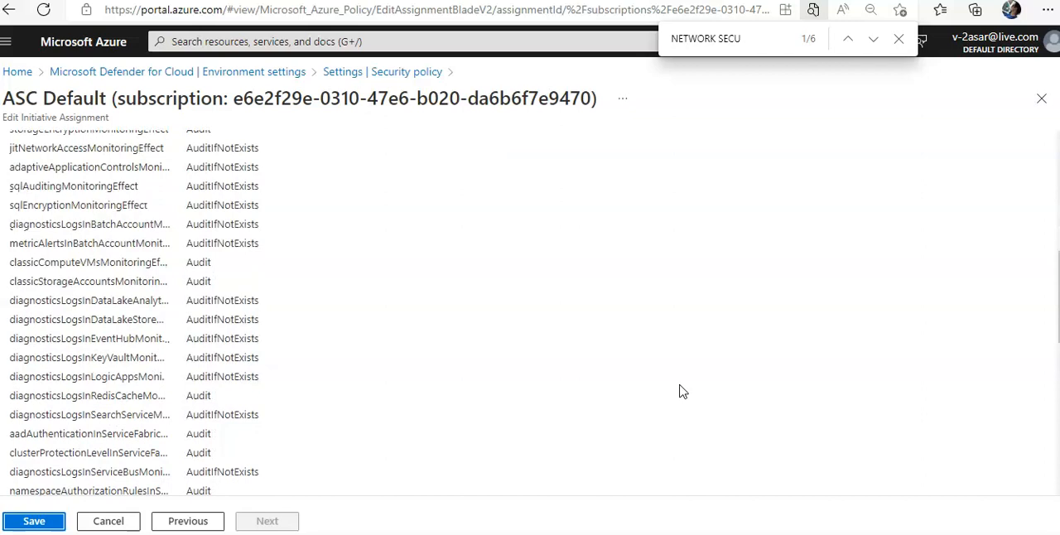
{"action": "scroll", "scroll_direction": "down", "scroll_amount": 3}
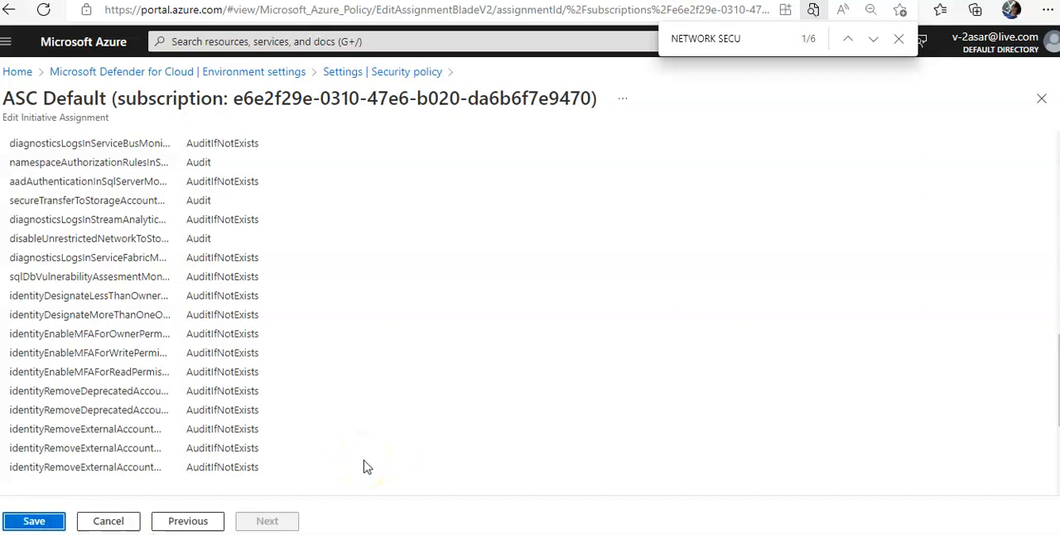
{"action": "scroll", "scroll_direction": "down", "scroll_amount": 3}
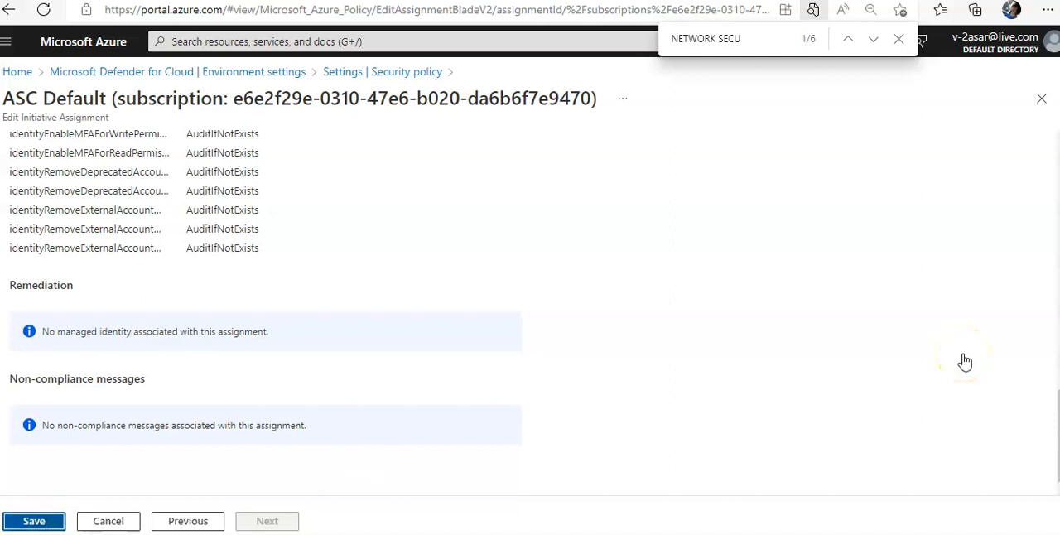
{"action": "mouse_move", "coordinate": [964, 361]}
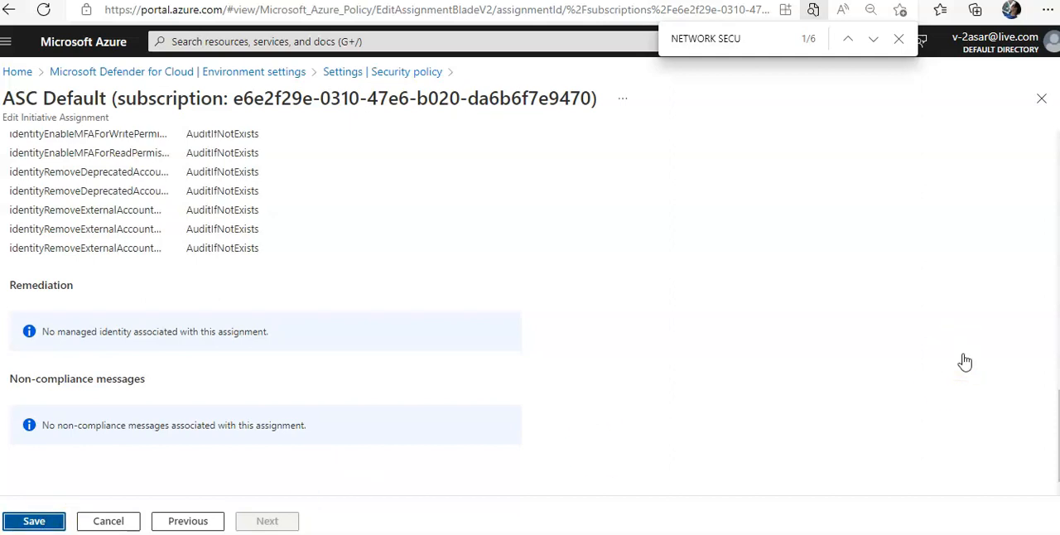
{"action": "mouse_move", "coordinate": [966, 360]}
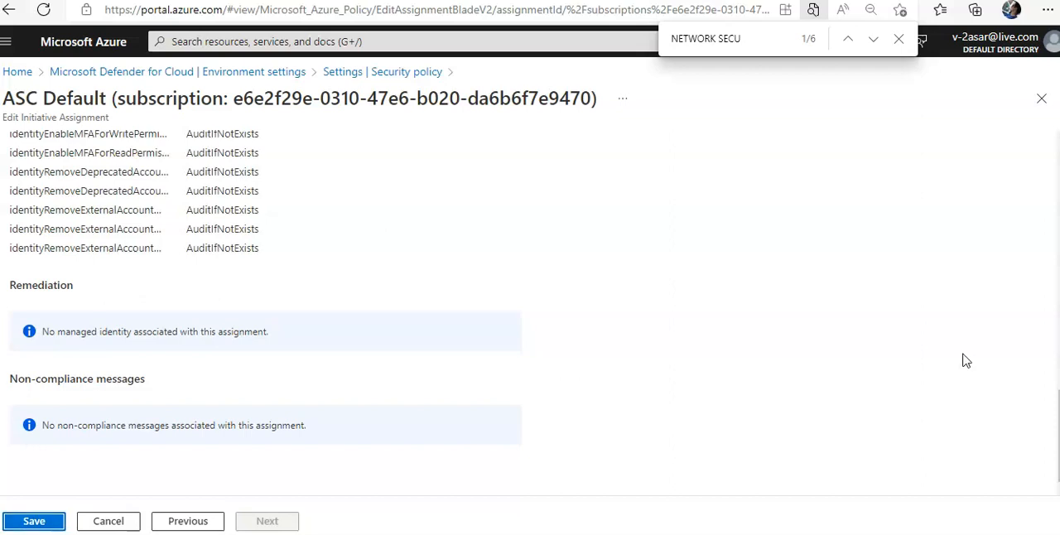
{"action": "left_click", "coordinate": [34, 521]}
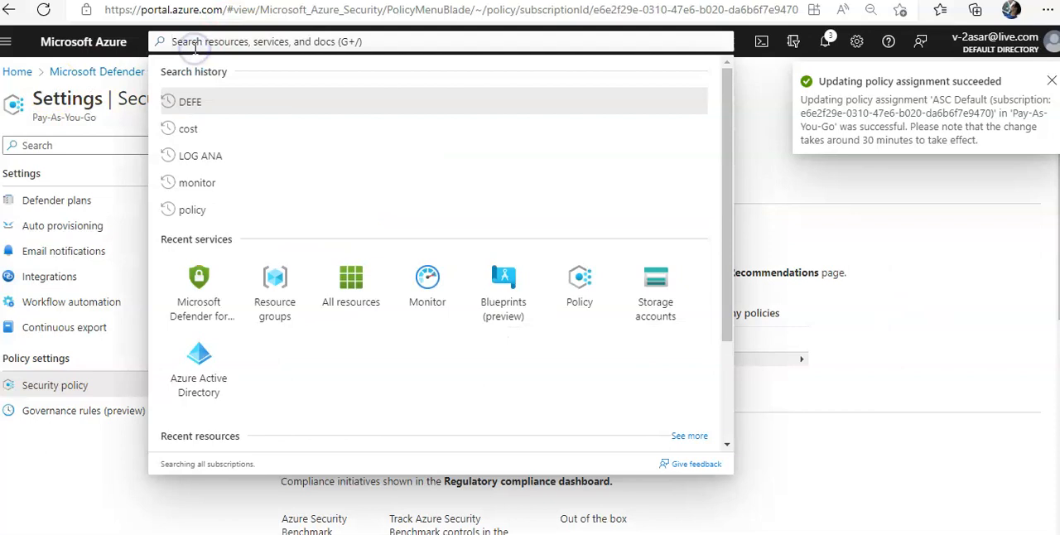
- Search the portal and open the Azure Policy service showing 10% compliance
{"action": "type", "text": "AZURE POLI"}
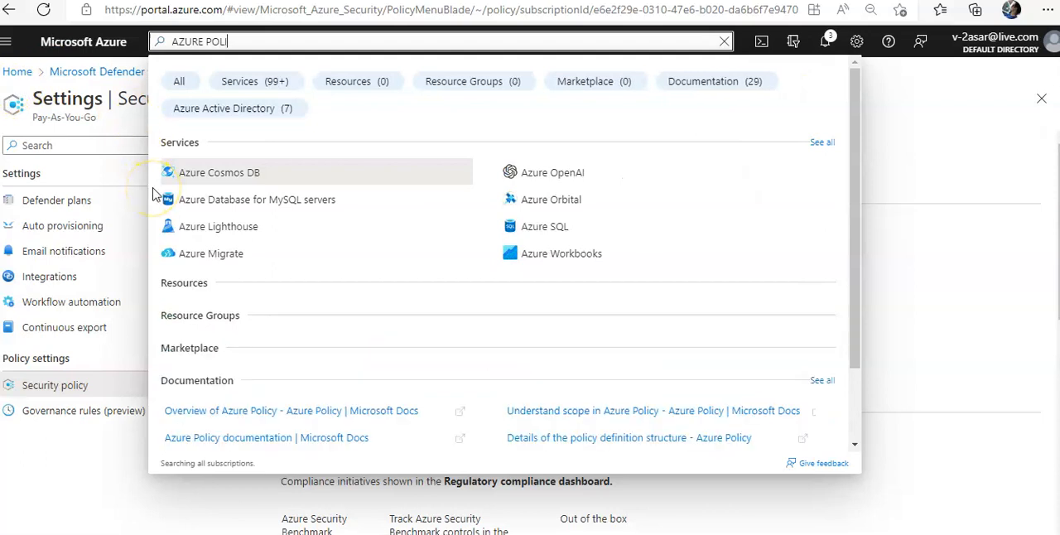
{"action": "left_click", "coordinate": [254, 81]}
{"action": "type", "text": "POLICY"}
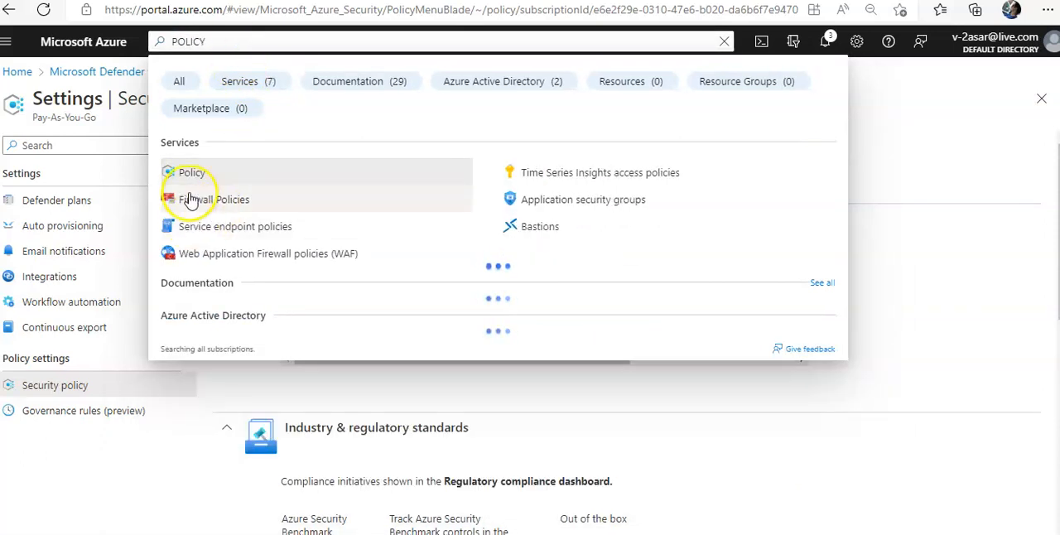
{"action": "left_click", "coordinate": [190, 173]}
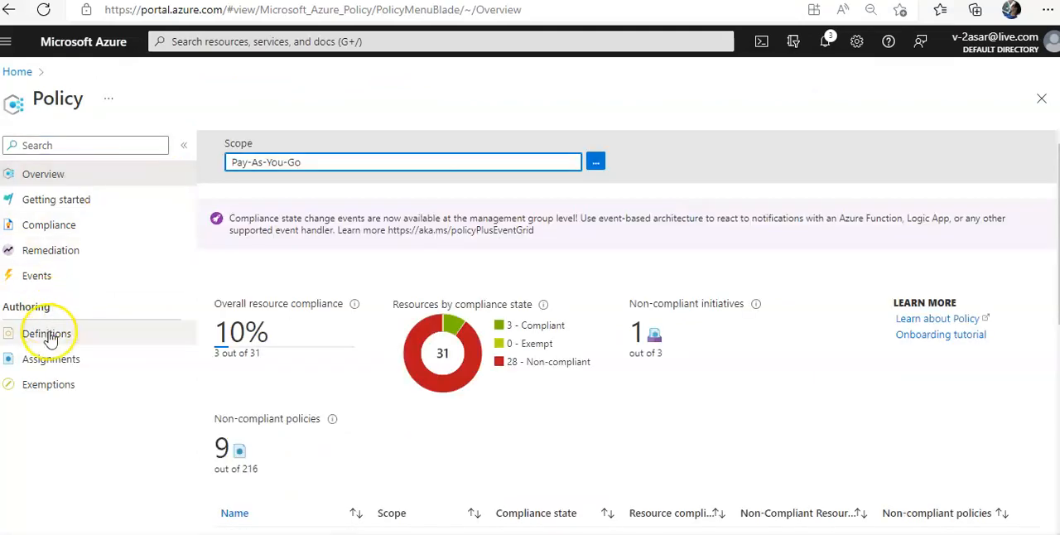
- Open Policy Definitions and adjust the name, category and definition-type filters
{"action": "left_click", "coordinate": [46, 333]}
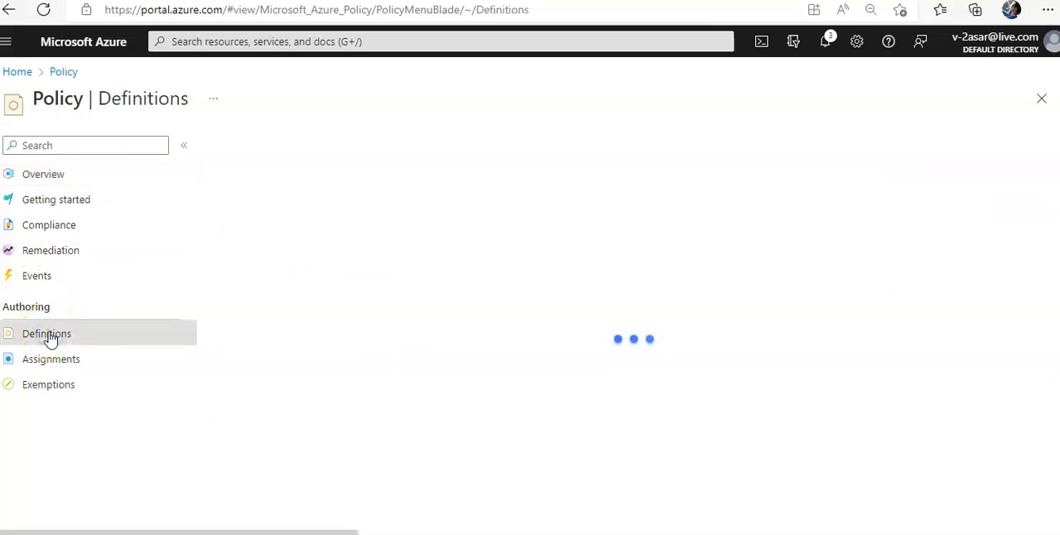
{"action": "mouse_move", "coordinate": [169, 371]}
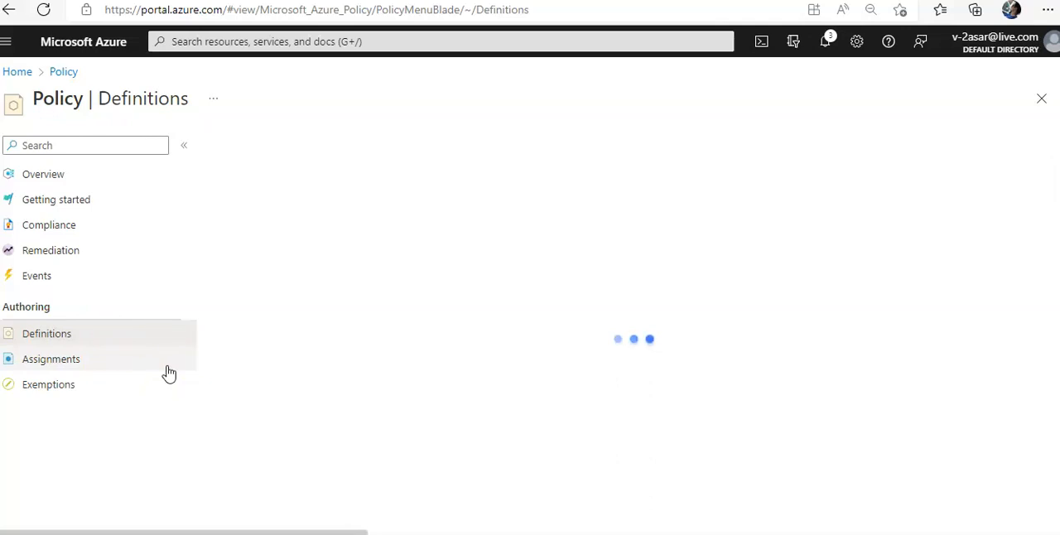
{"action": "left_click", "coordinate": [46, 333]}
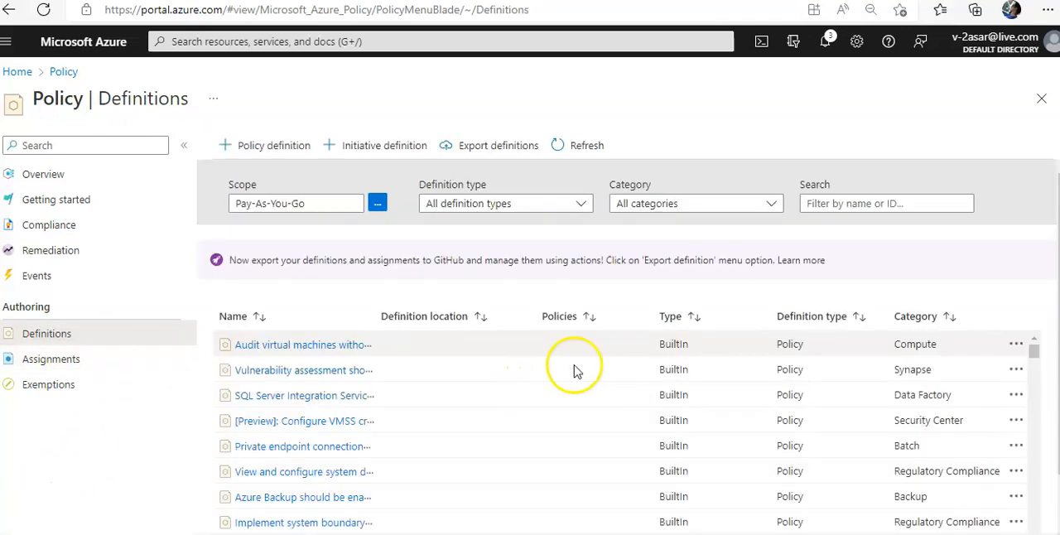
{"action": "left_click", "coordinate": [885, 203]}
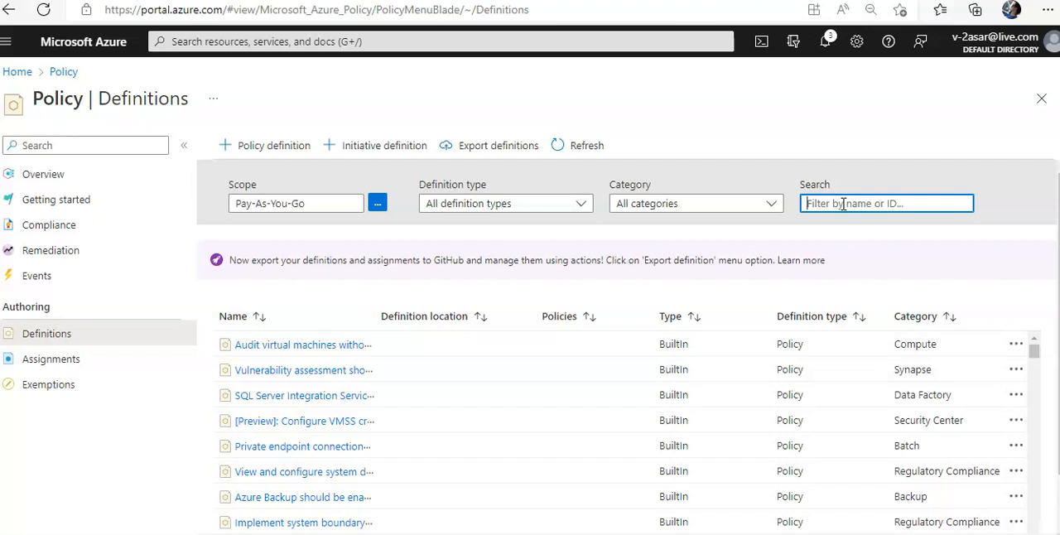
{"action": "left_click", "coordinate": [696, 203]}
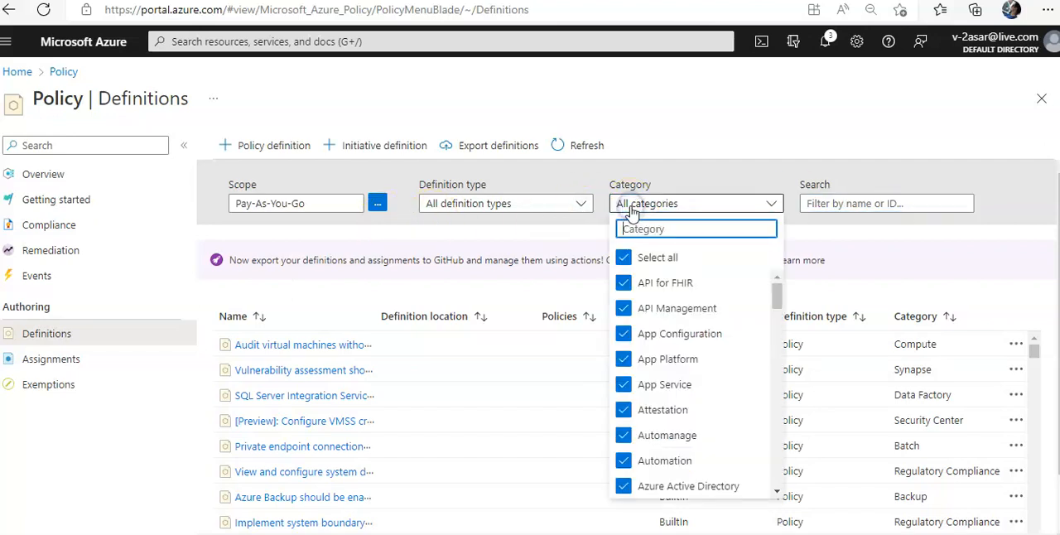
{"action": "scroll", "scroll_direction": "down", "scroll_amount": 3}
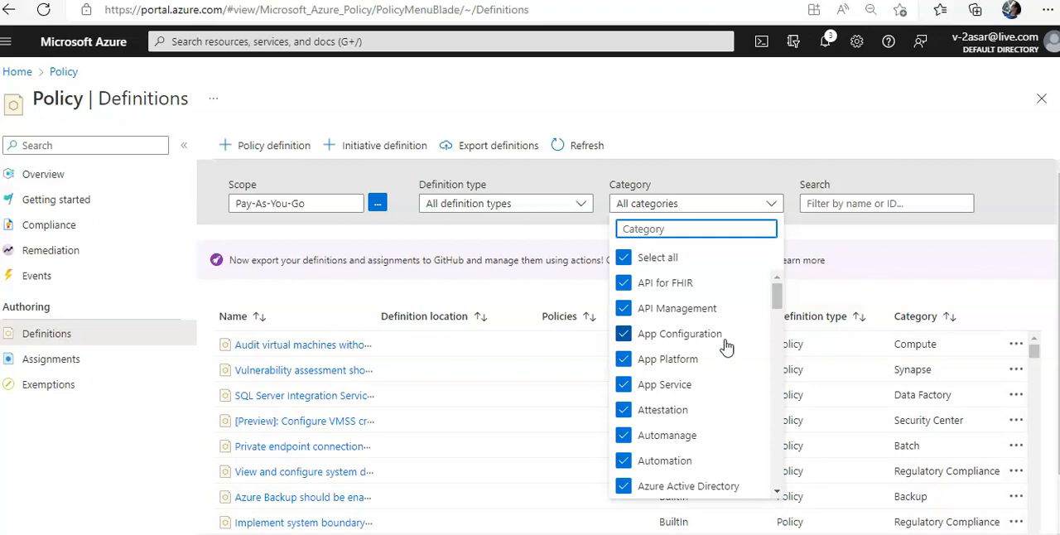
{"action": "type", "text": "DEF"}
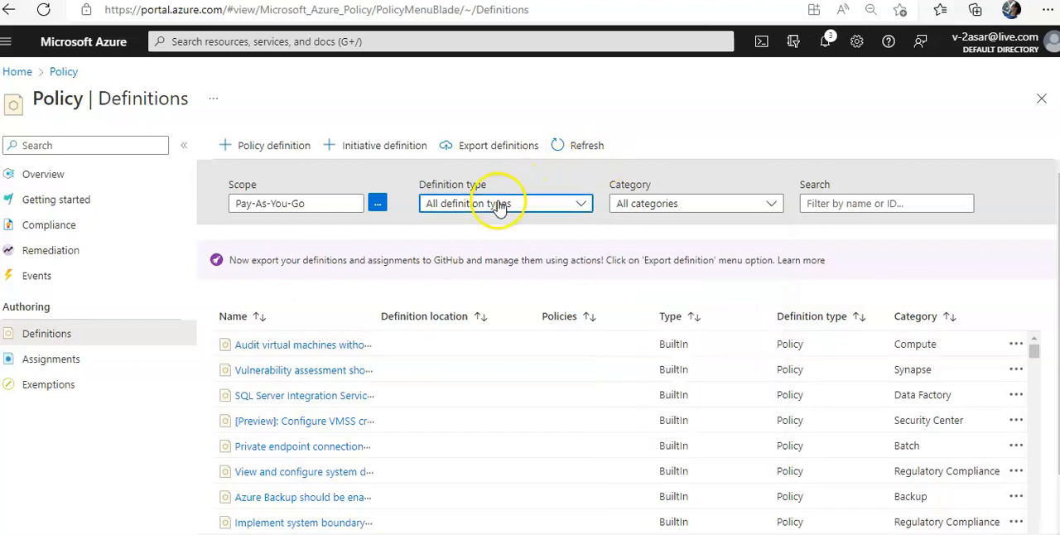
{"action": "left_click", "coordinate": [505, 203]}
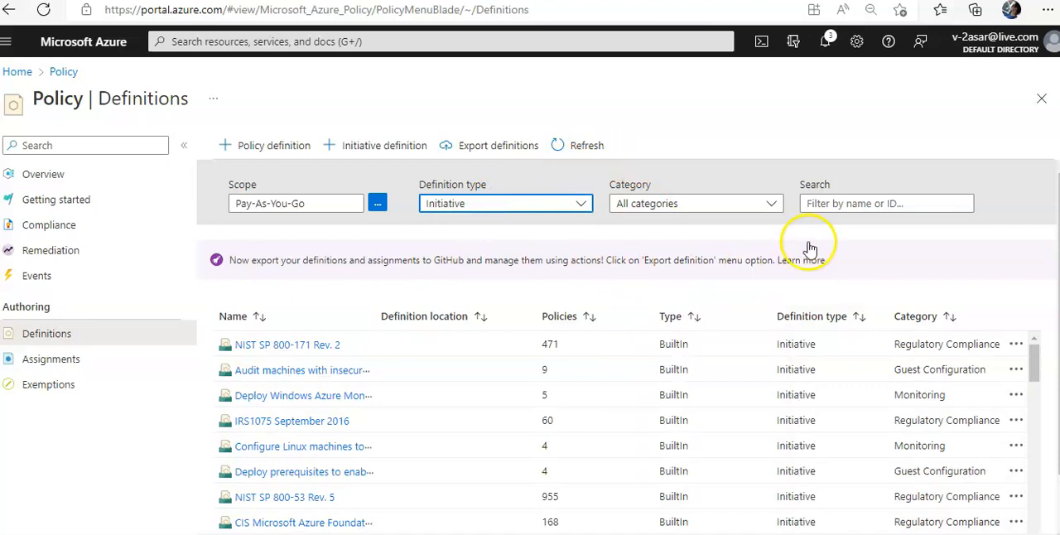
- Search the initiative definitions for a Defender for Cloud initiative
{"action": "left_click", "coordinate": [886, 203]}
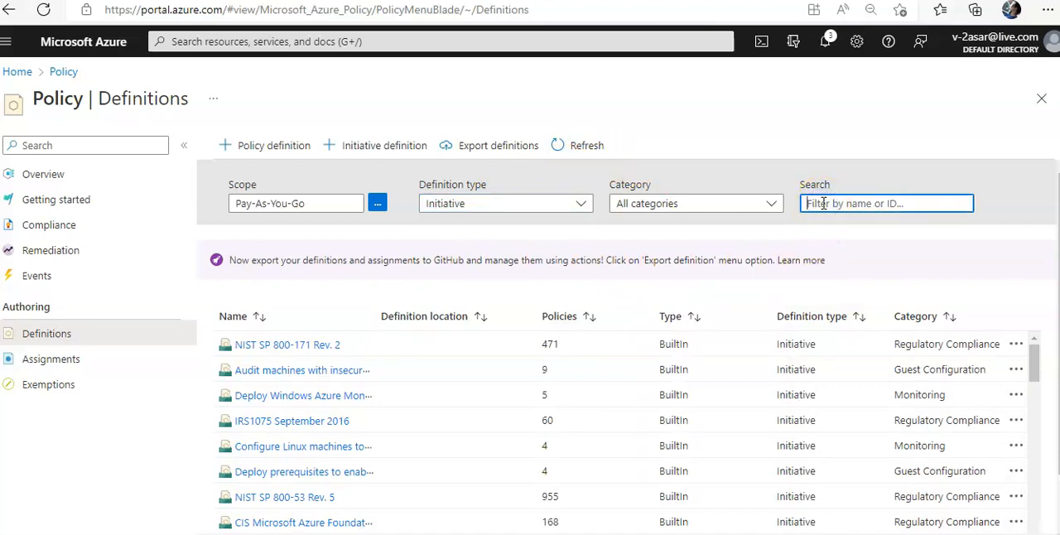
{"action": "type", "text": "DEP"}
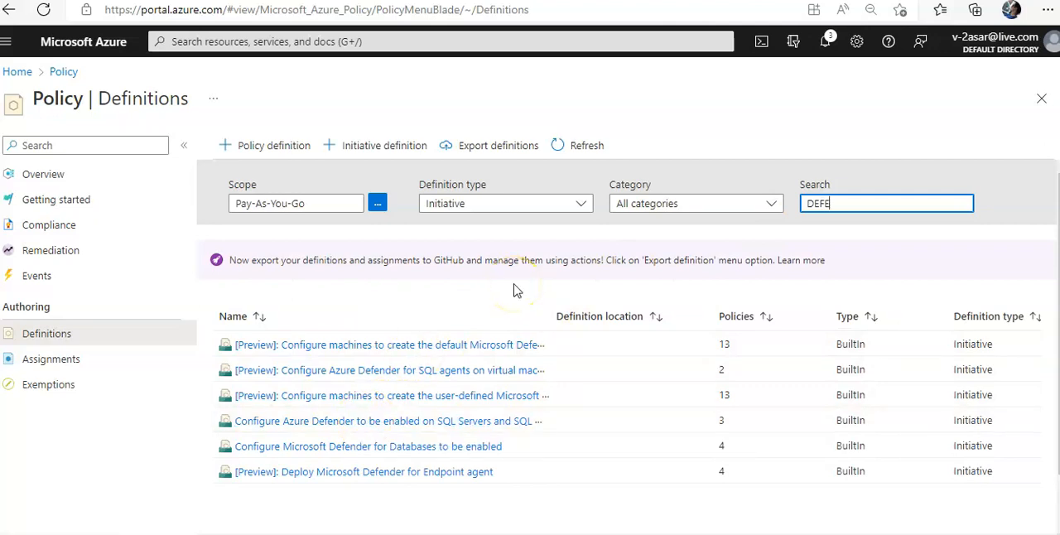
{"action": "mouse_move", "coordinate": [656, 209]}
{"action": "type", "text": "NDER F"}
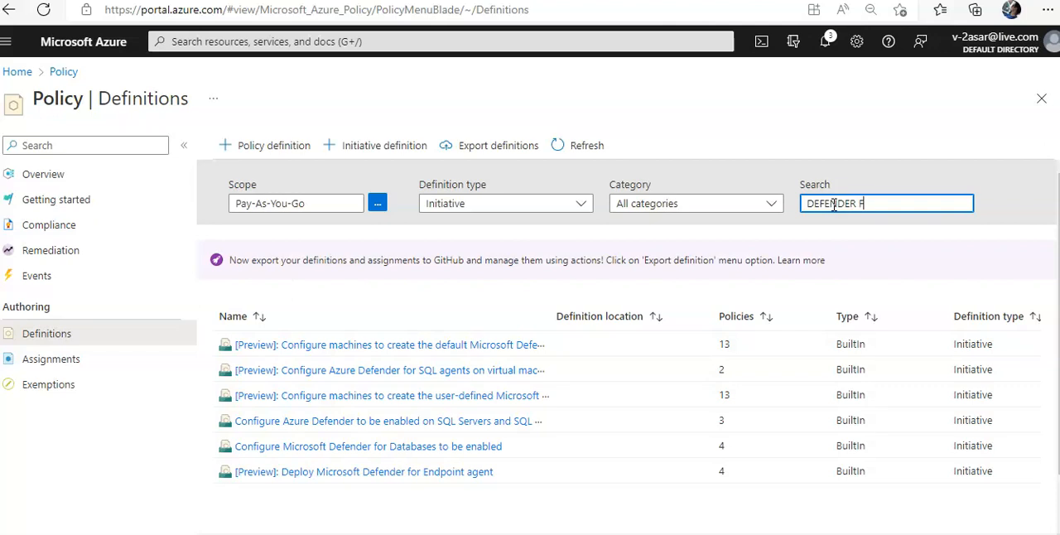
{"action": "type", "text": "OR"}
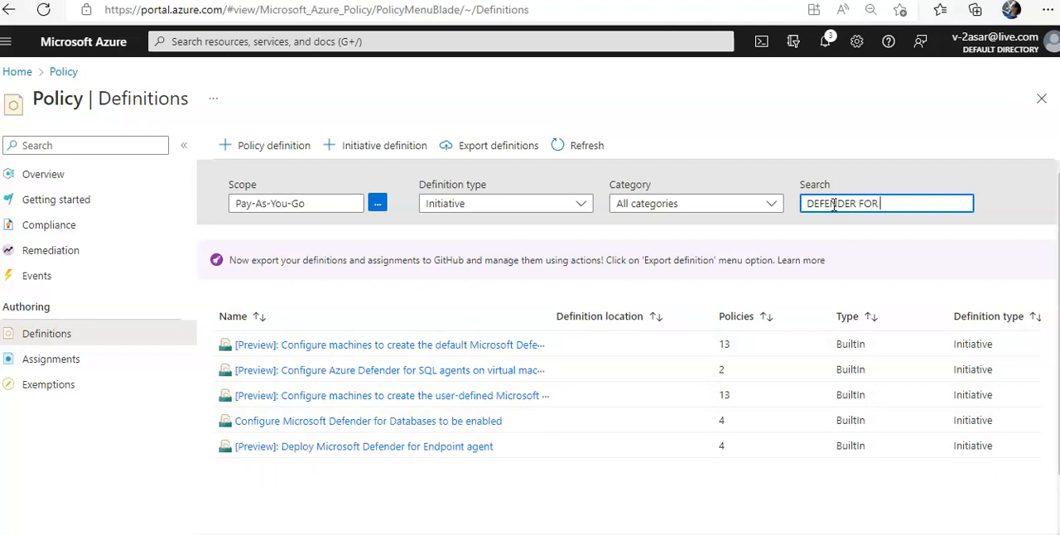
{"action": "type", "text": "CLOUD"}
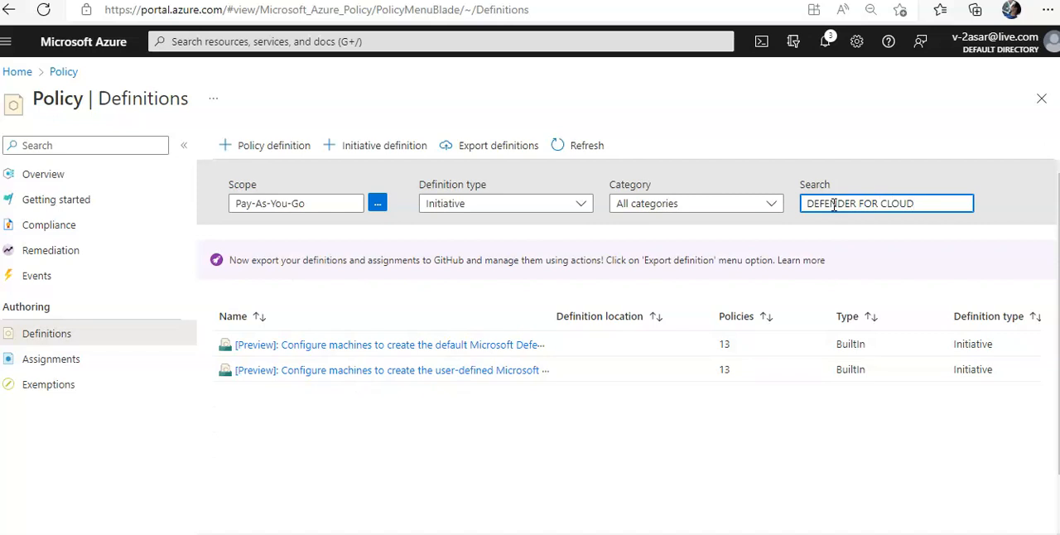
{"action": "mouse_move", "coordinate": [615, 426]}
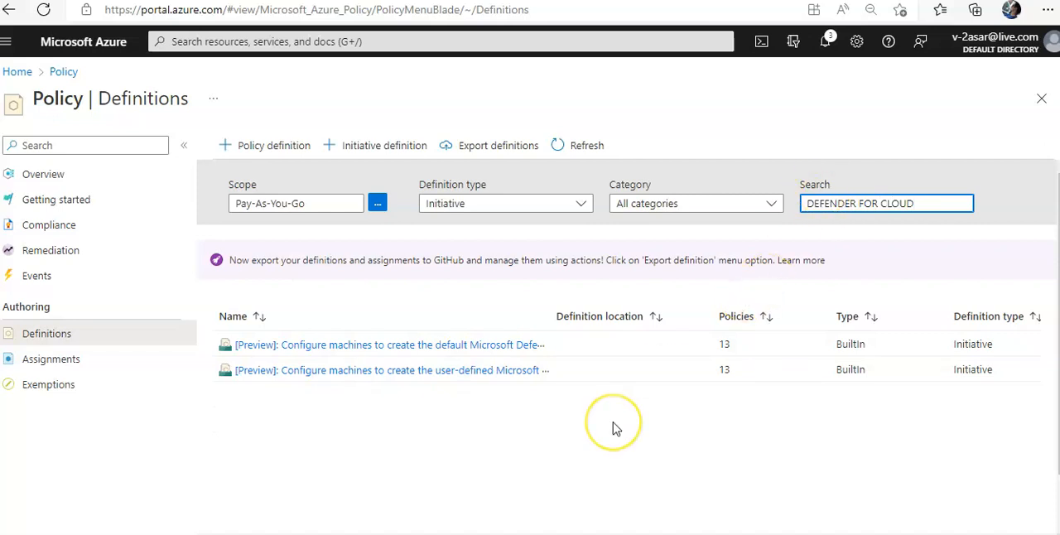
{"action": "mouse_move", "coordinate": [615, 428]}
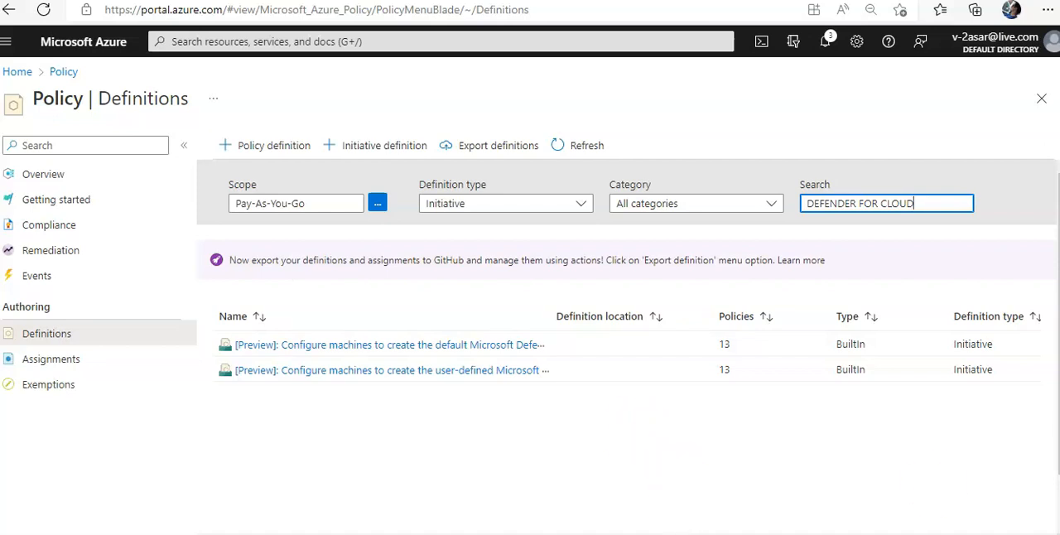
- Search initiatives for 'AZURE SEC', surfacing Azure Security Benchmark (205 policies), then open Assignments
{"action": "left_click", "coordinate": [863, 203]}
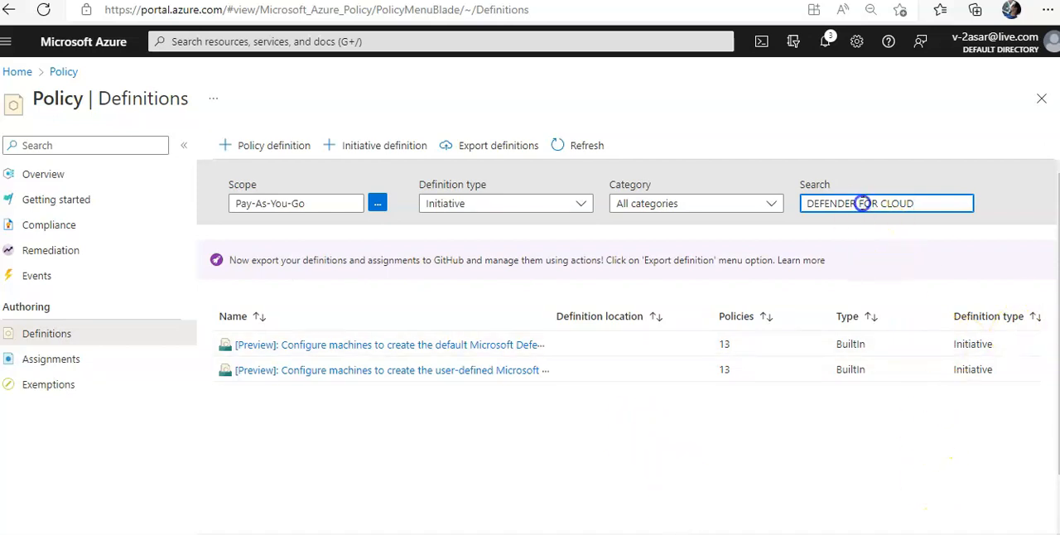
{"action": "type", "text": "AZURE SEC"}
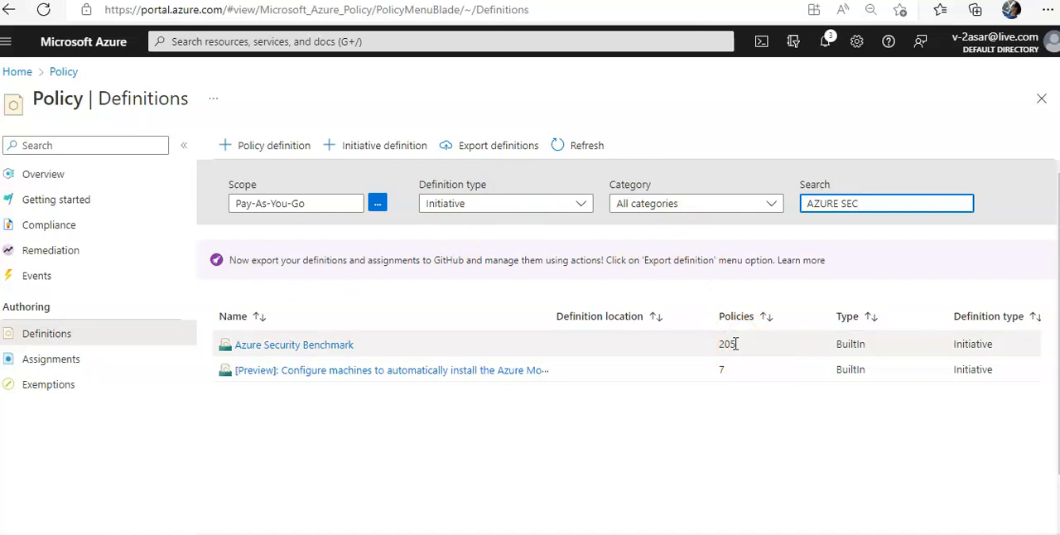
{"action": "mouse_move", "coordinate": [51, 361]}
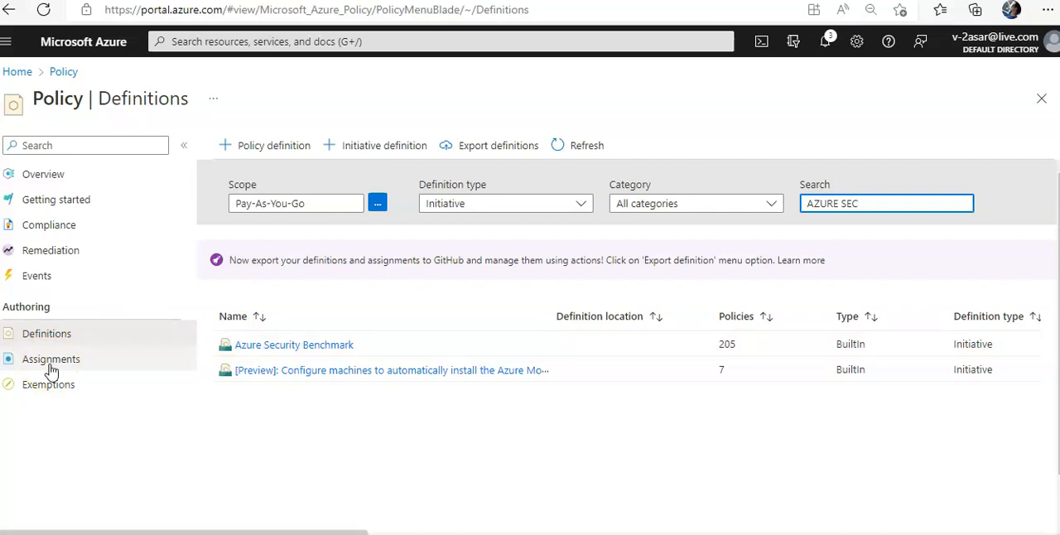
{"action": "left_click", "coordinate": [50, 358]}
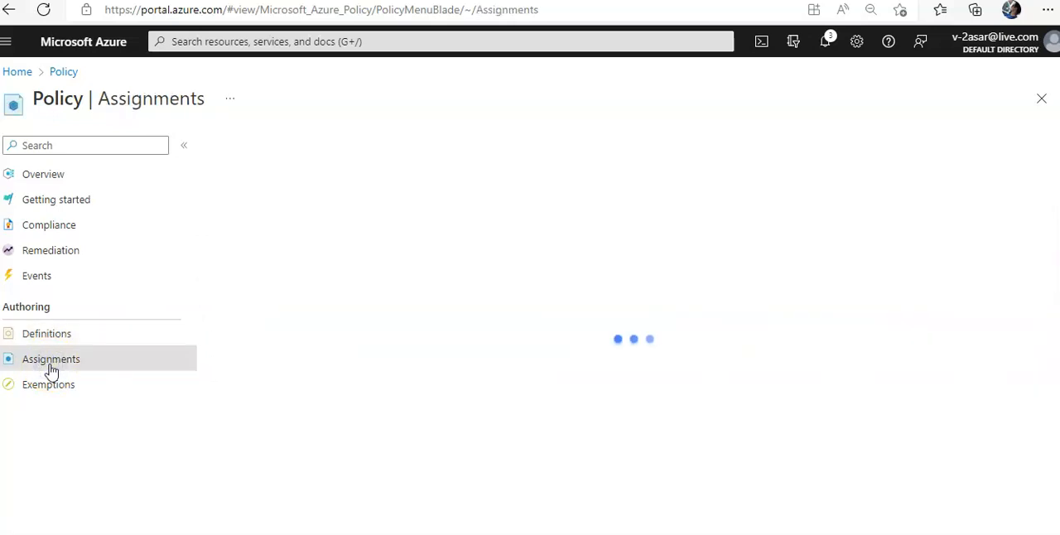
- Search assignments for 'SEC' and scroll to ASC Default among the 8 assignments
{"action": "left_click", "coordinate": [51, 358]}
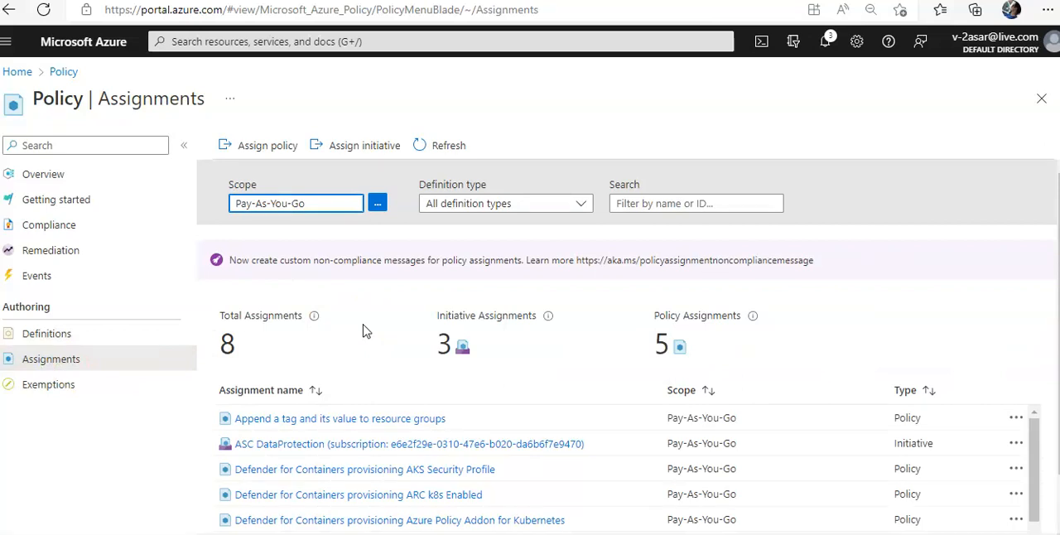
{"action": "left_click", "coordinate": [696, 203]}
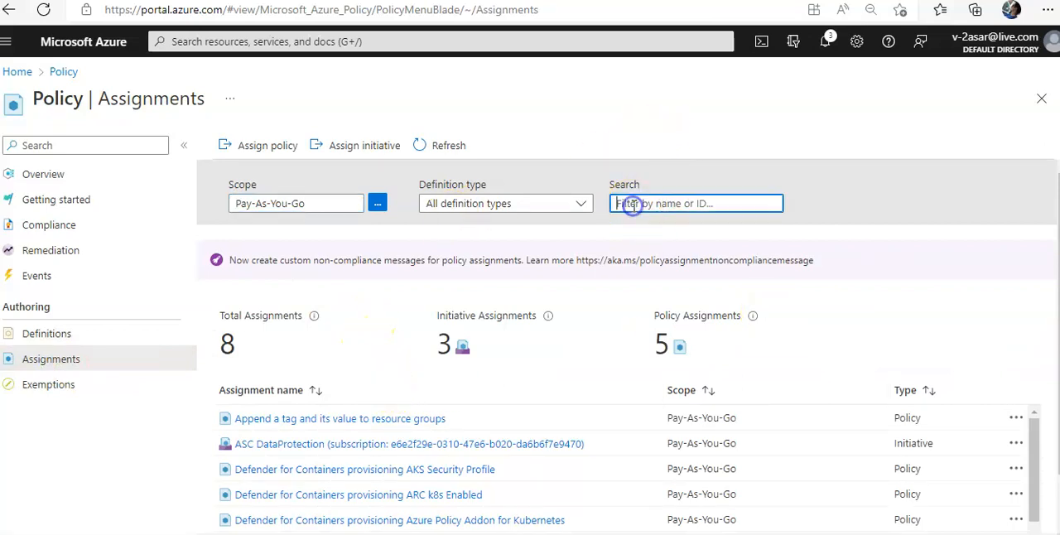
{"action": "type", "text": "SEC"}
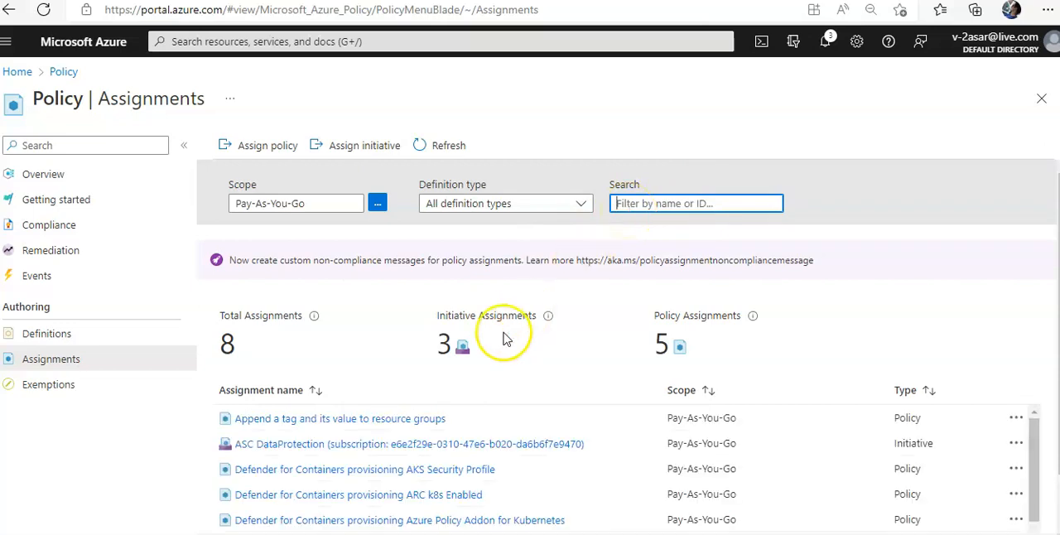
{"action": "scroll", "scroll_direction": "down", "scroll_amount": 3}
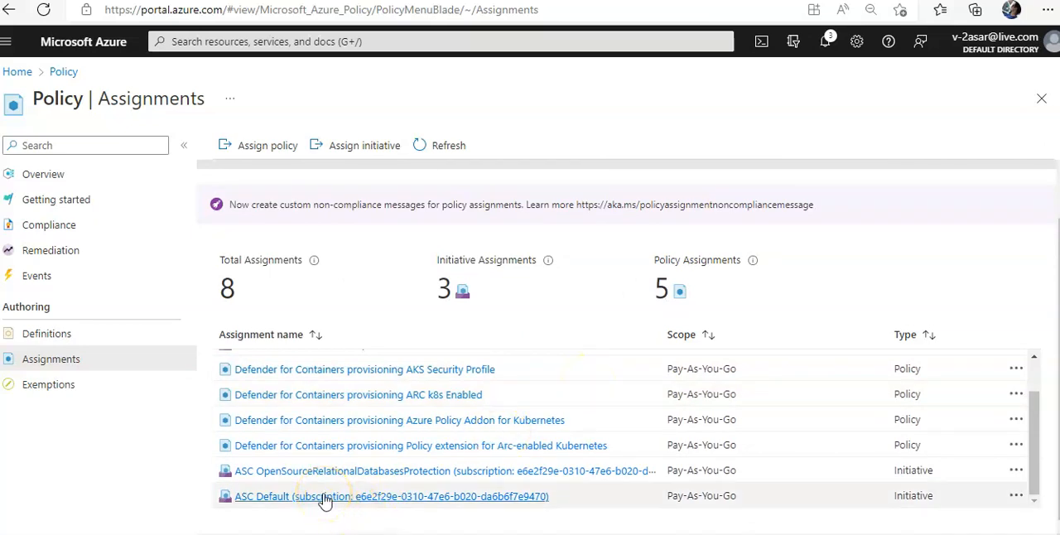
- Open the ASC Default assignment details and scroll through its AuditIfNotExists parameter values
{"action": "left_click", "coordinate": [328, 496]}
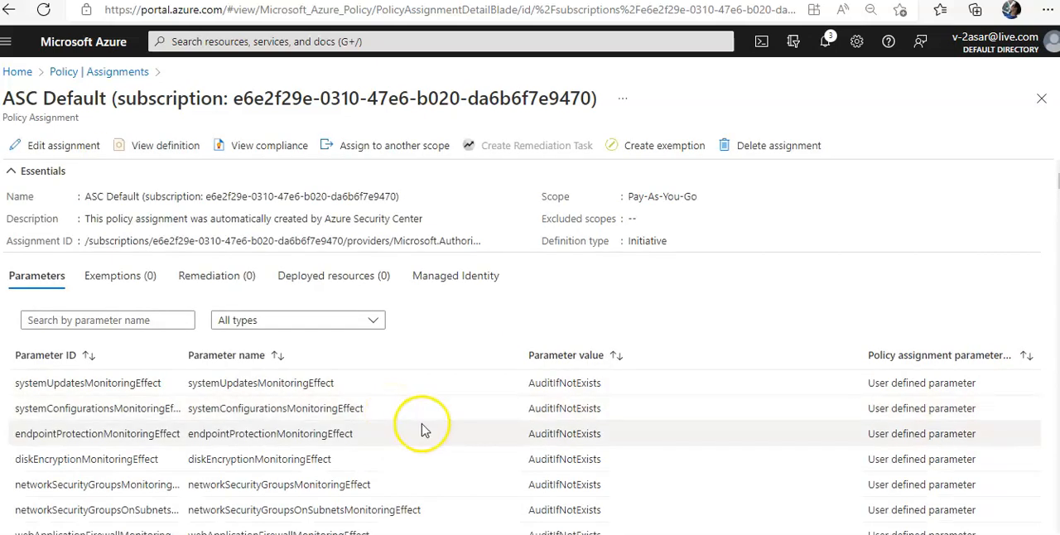
{"action": "scroll", "scroll_direction": "down", "scroll_amount": 3}
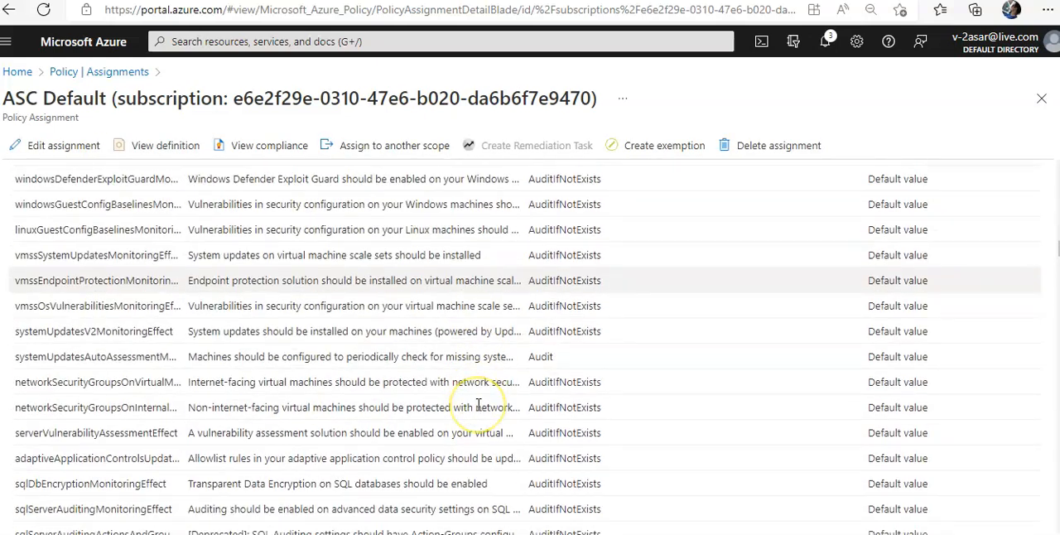